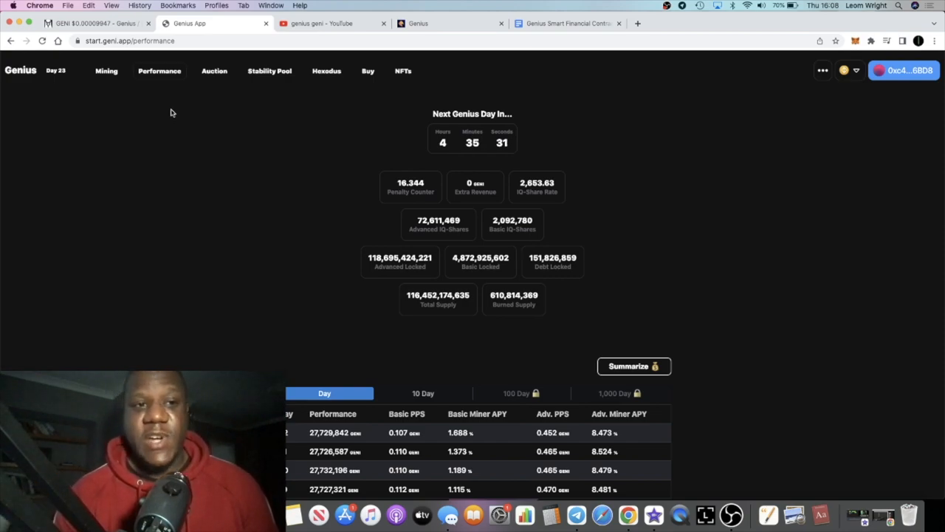
Switch to the Genius (geni.app) tab showing the 'What is Genius?' overview
left_click(317, 23)
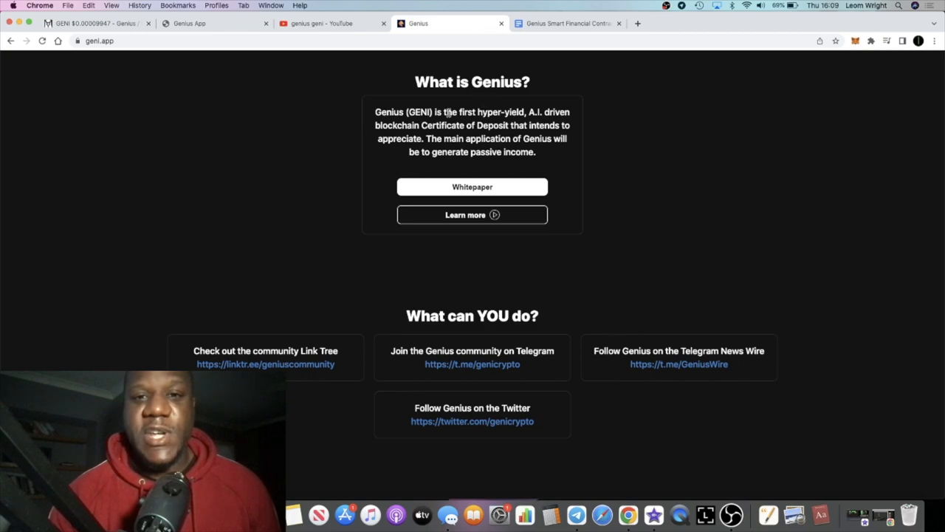
Scroll back up through the whitepaper's title, introduction and section outline
scroll("up", 3)
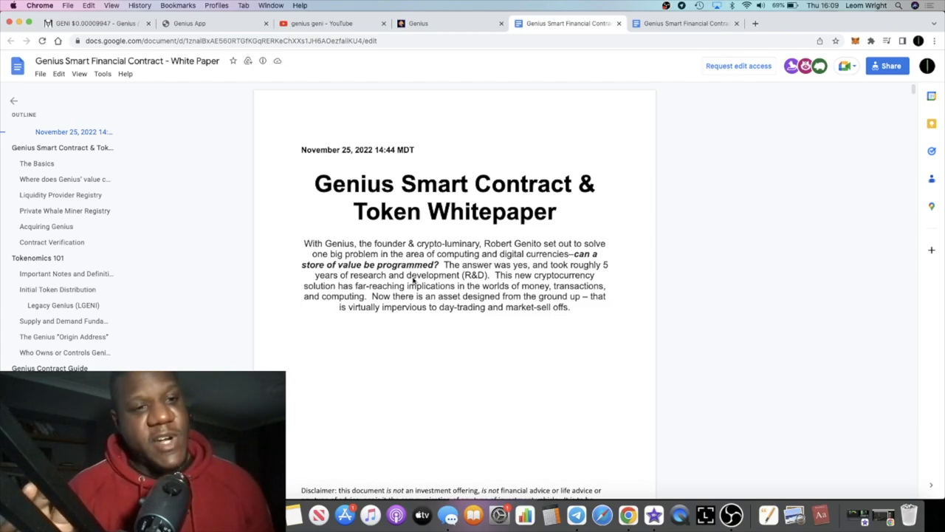
scroll("down", 3)
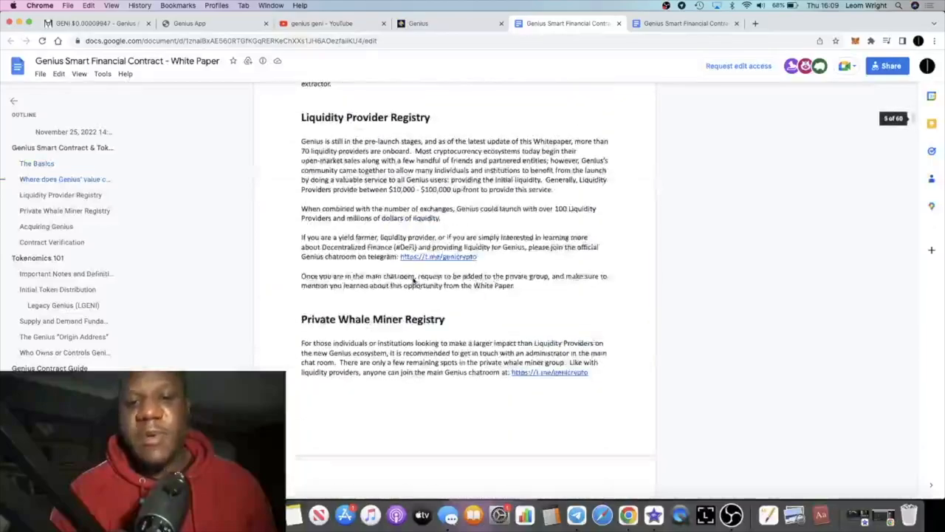
scroll("down", 3)
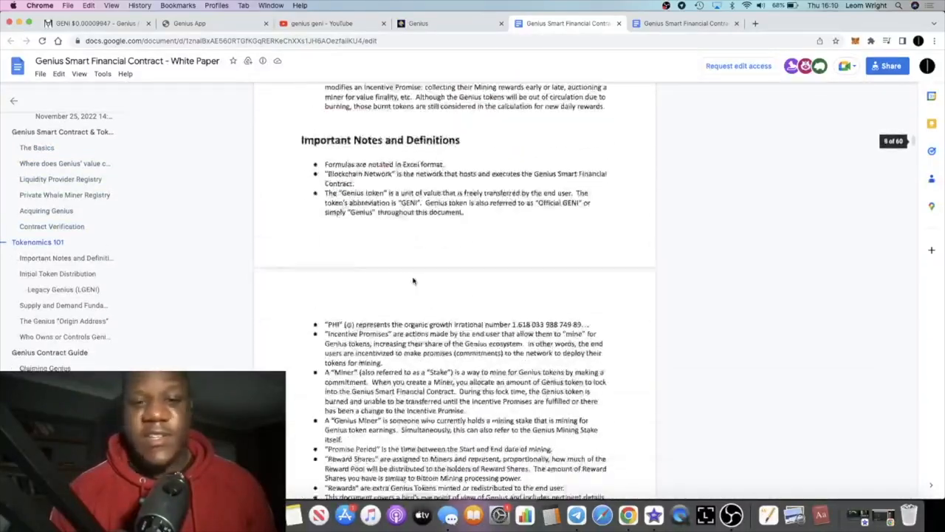
scroll("down", 3)
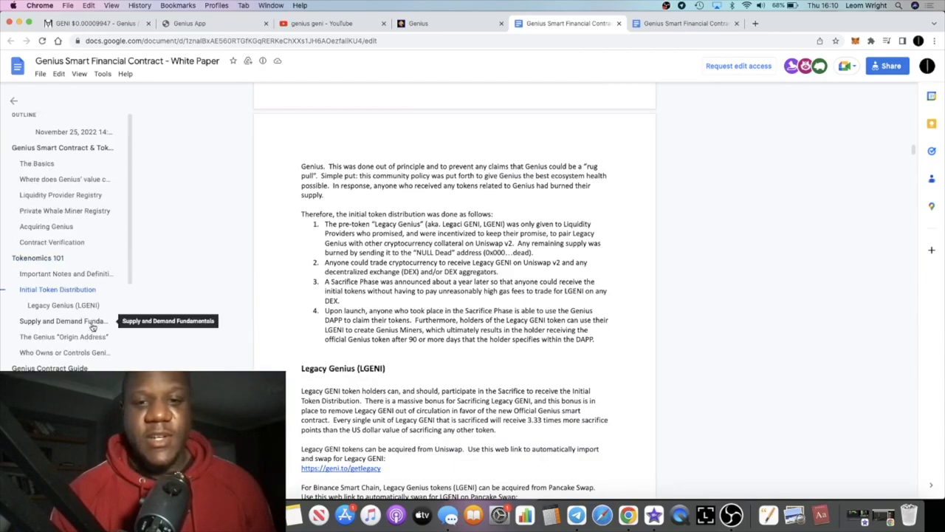
scroll("up", 3)
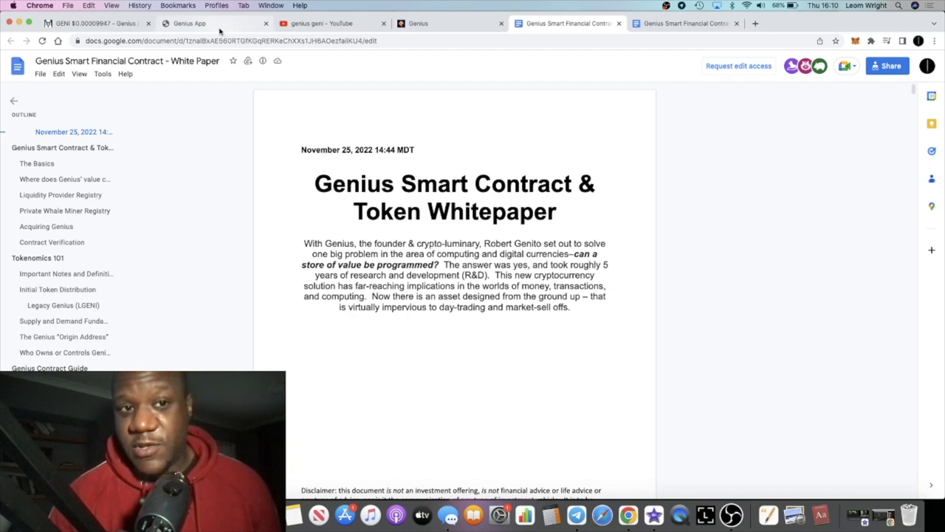
Return to the Genius App performance tab and browse the supported networks list
left_click(189, 23)
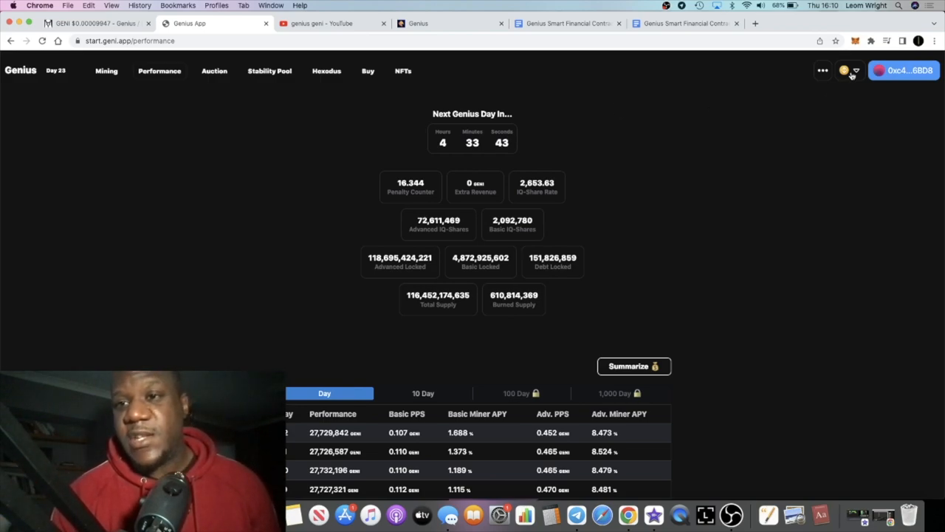
left_click(844, 71)
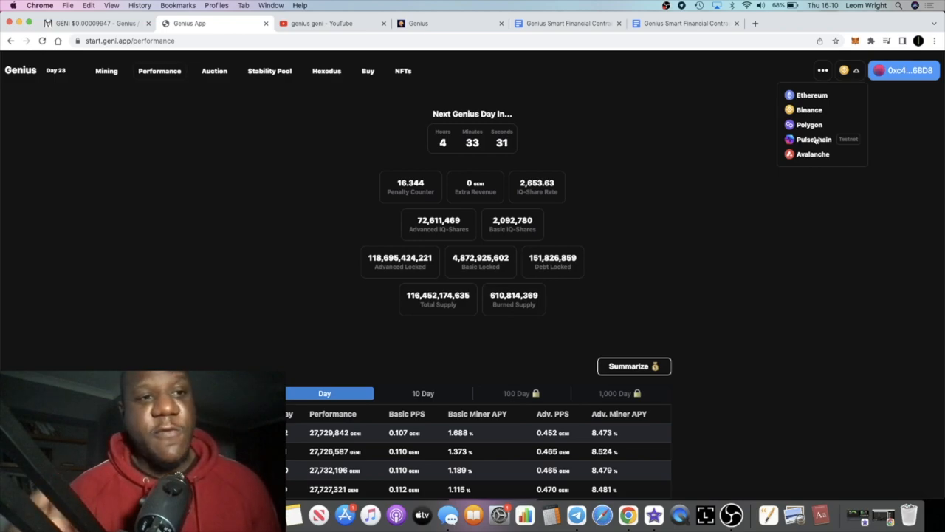
left_click(801, 214)
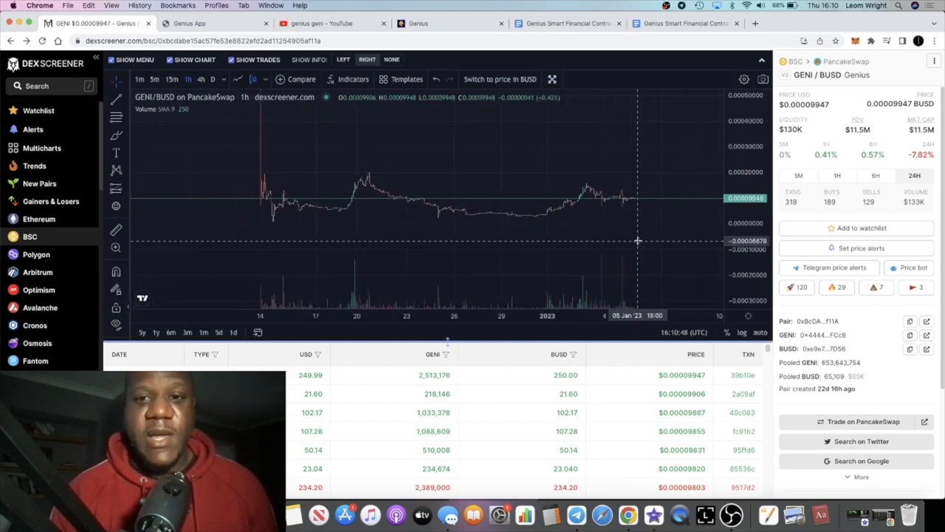
mouse_move(644, 201)
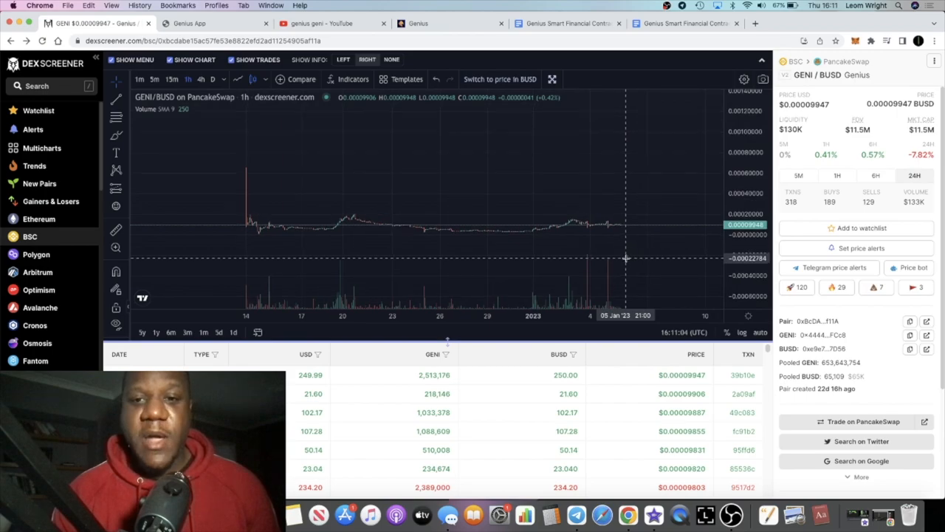
mouse_move(659, 195)
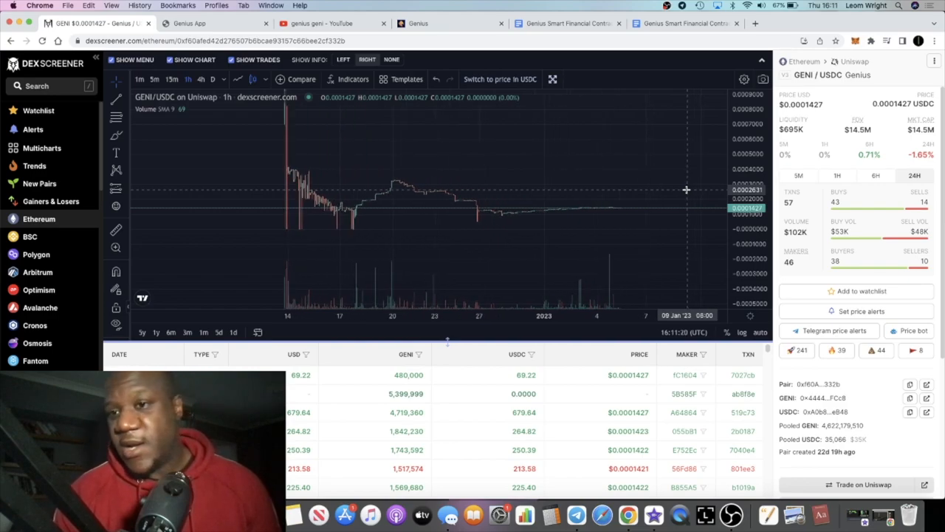
mouse_move(816, 129)
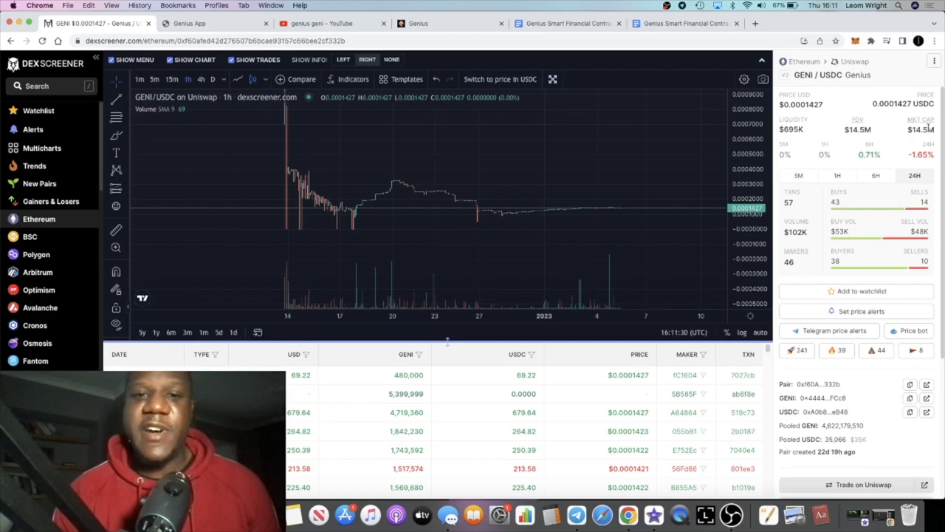
mouse_move(678, 157)
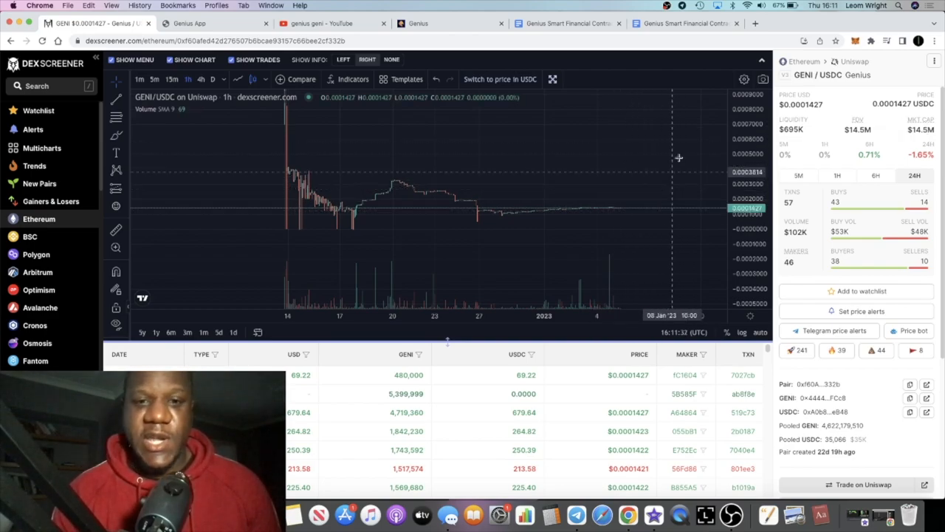
mouse_move(259, 152)
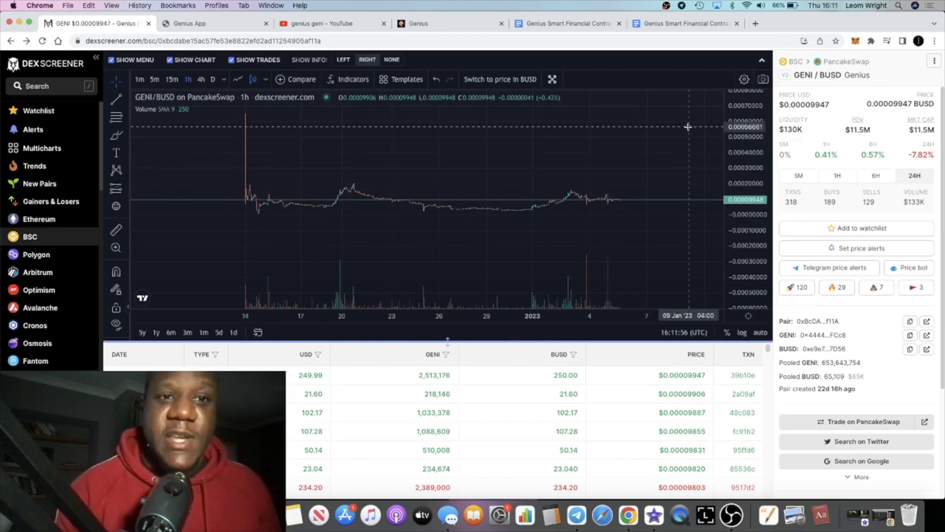
mouse_move(536, 156)
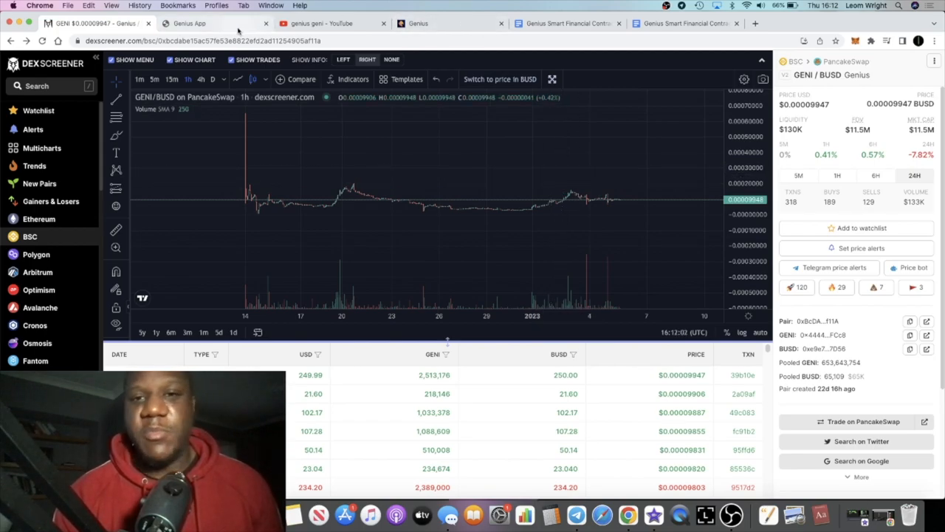
Review the day-by-day PPS and miner APY table, ending back at the top stats
left_click(214, 23)
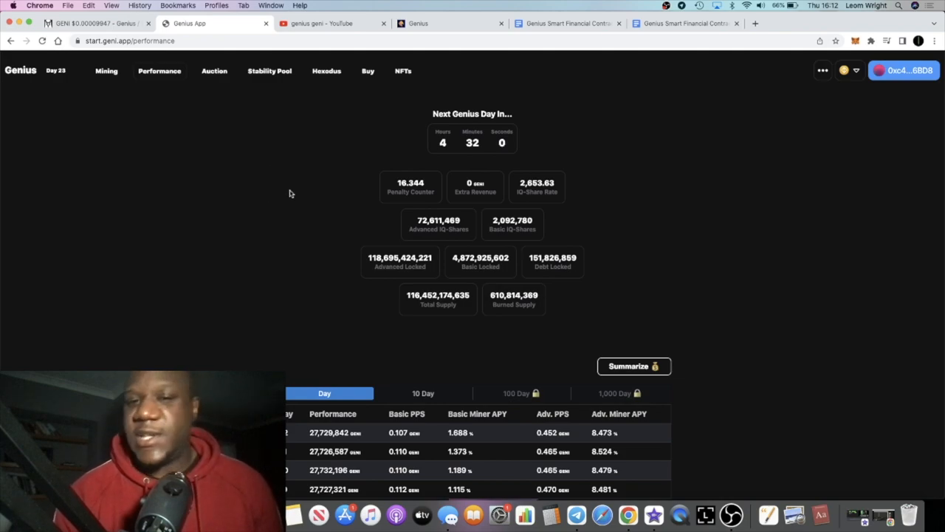
scroll("down", 3)
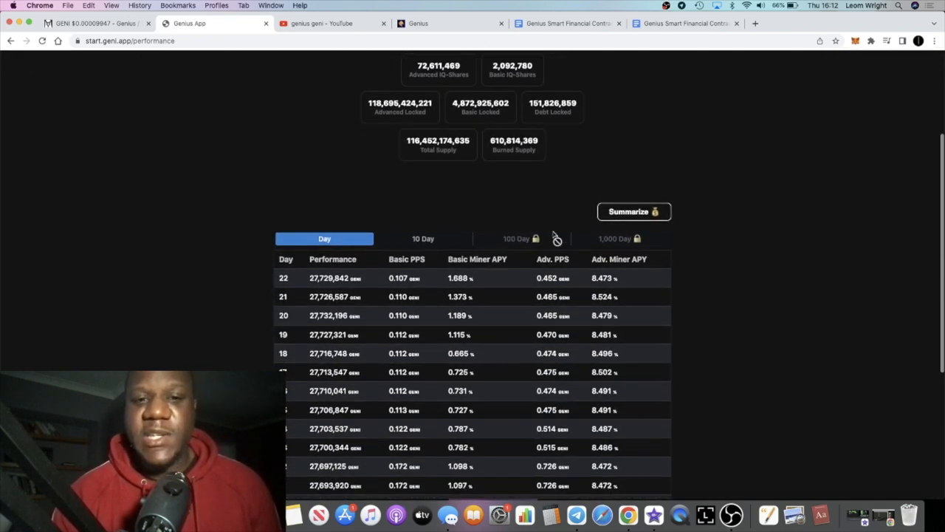
mouse_move(584, 280)
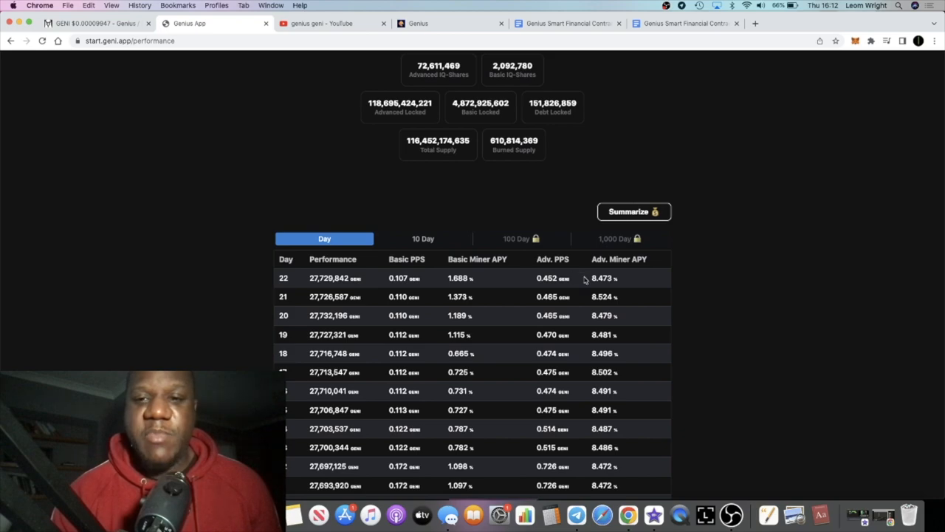
scroll("up", 3)
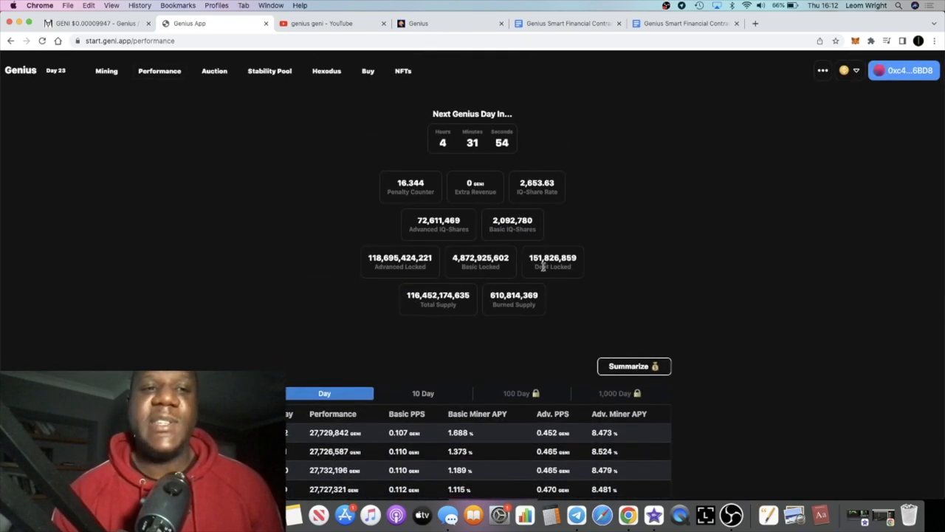
scroll("down", 3)
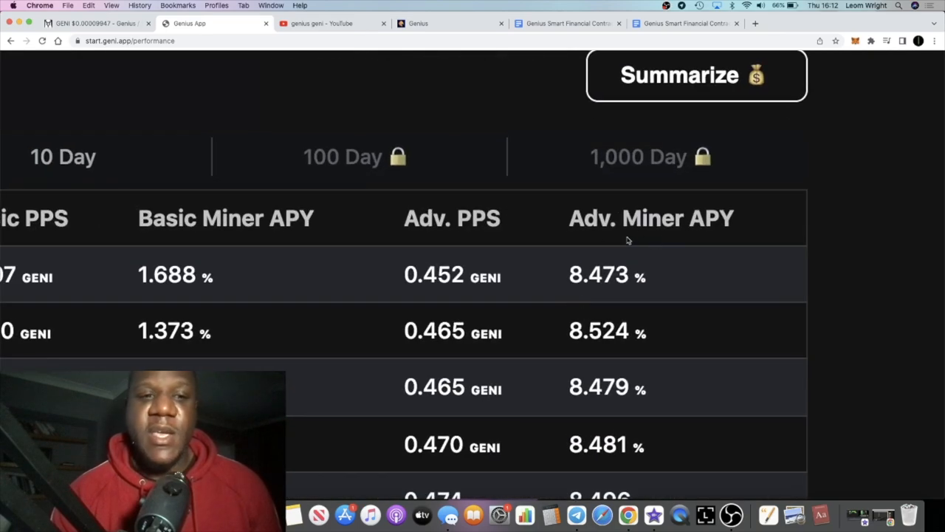
mouse_move(640, 270)
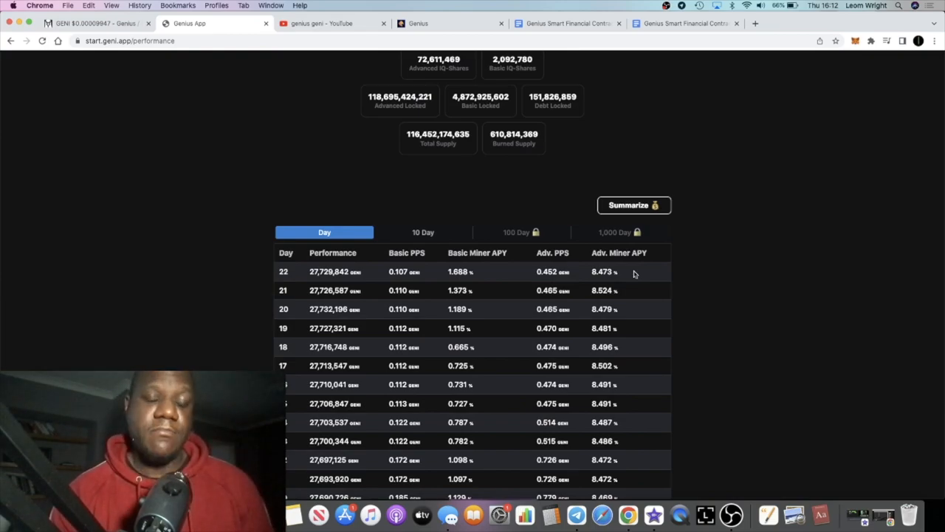
mouse_move(489, 281)
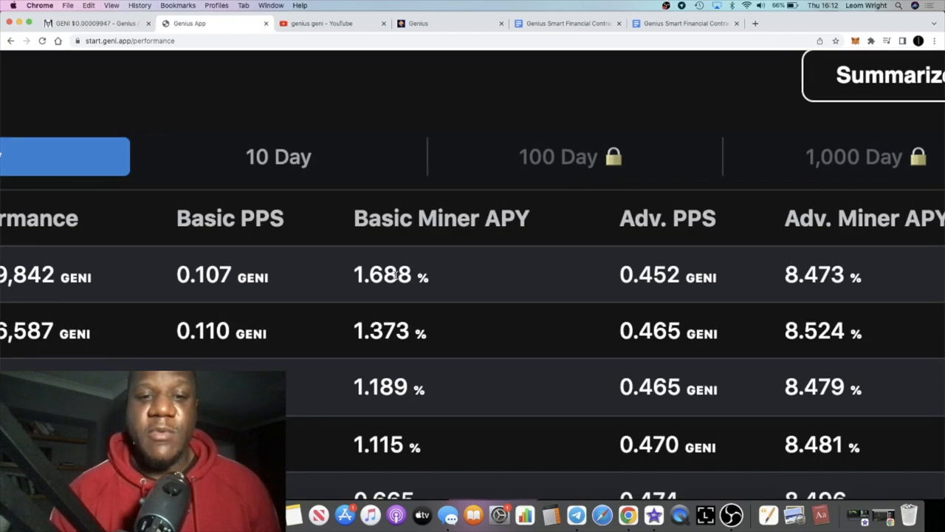
scroll("down", 3)
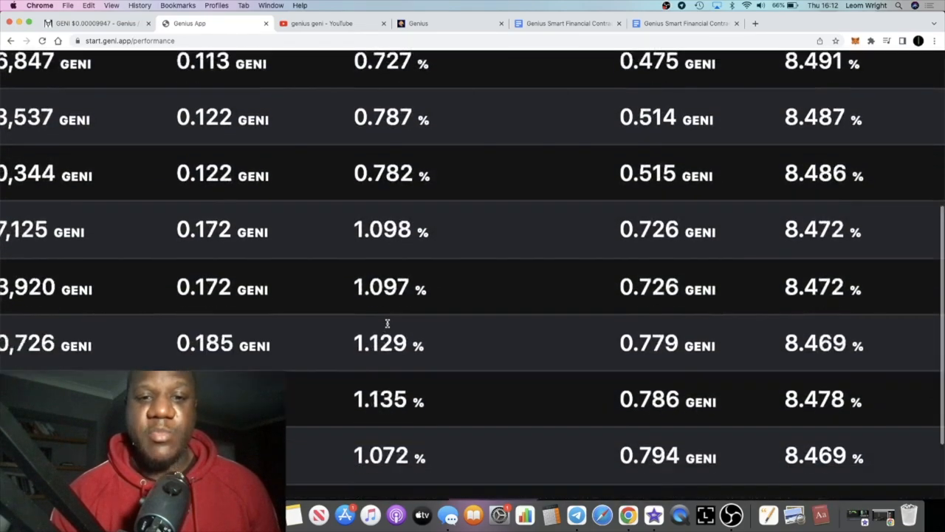
scroll("up", 3)
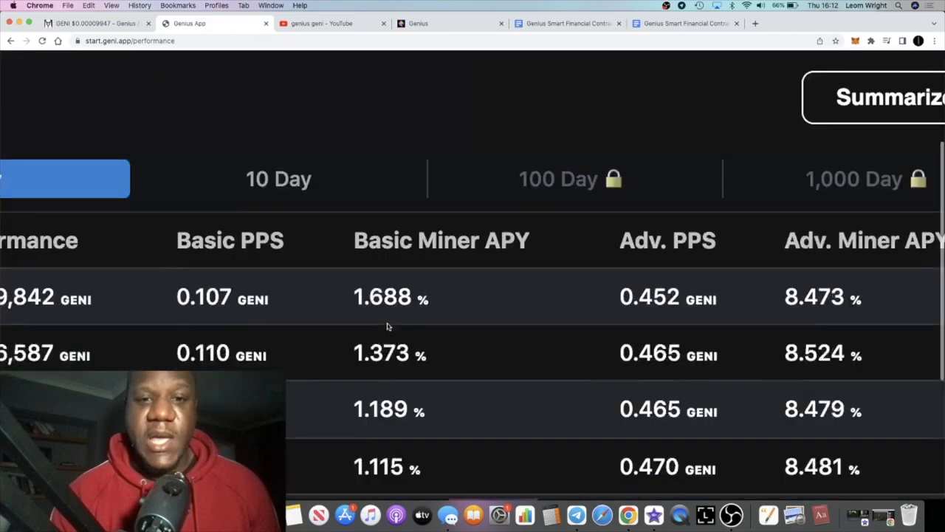
scroll("down", 3)
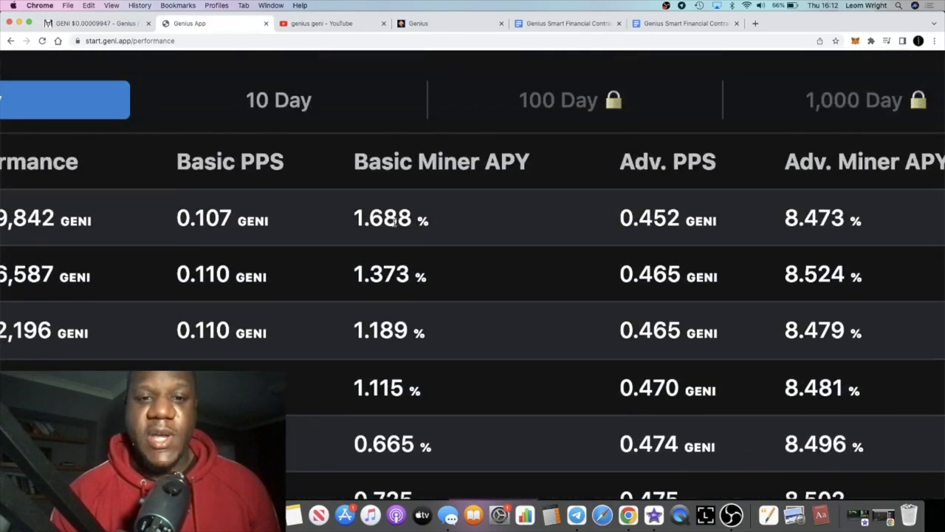
scroll("down", 3)
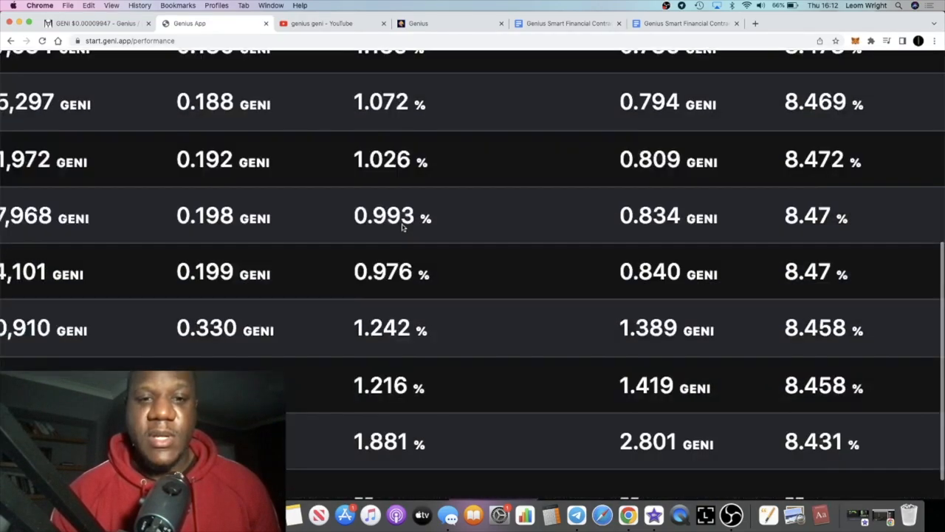
scroll("up", 3)
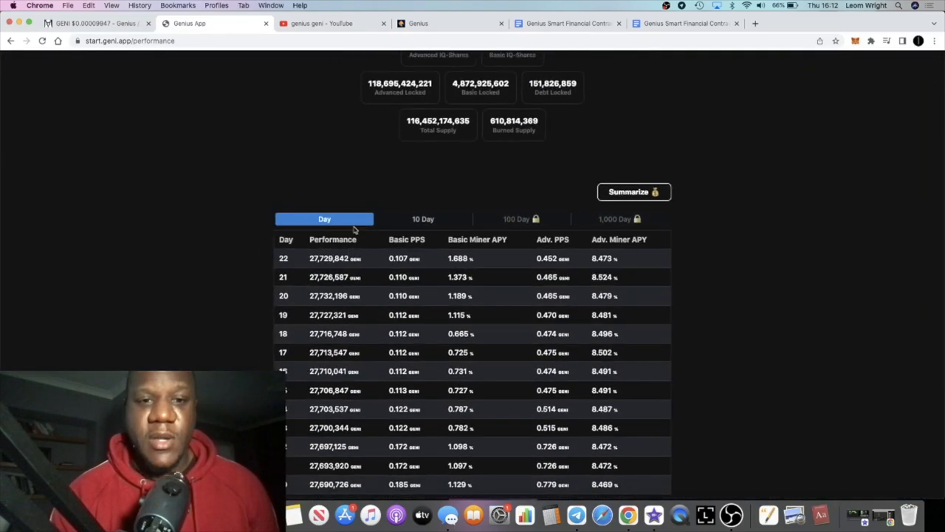
mouse_move(321, 349)
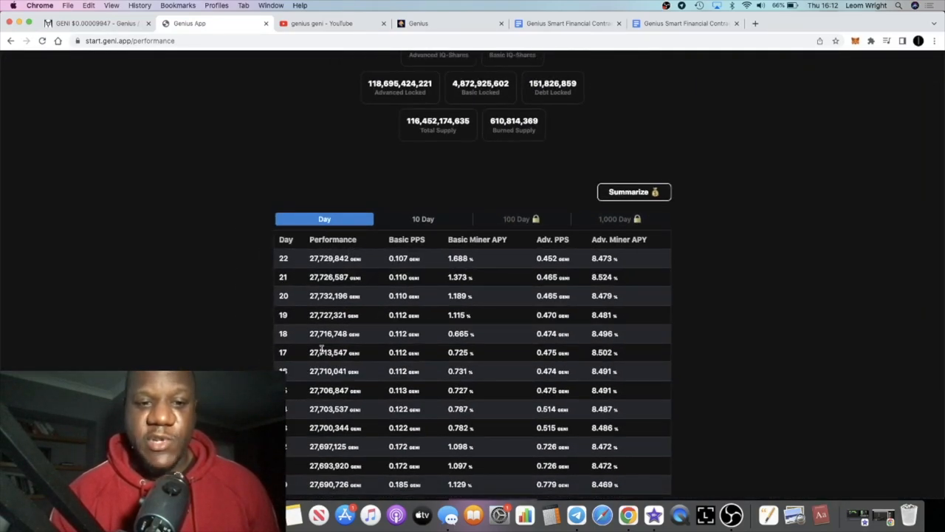
scroll("down", 3)
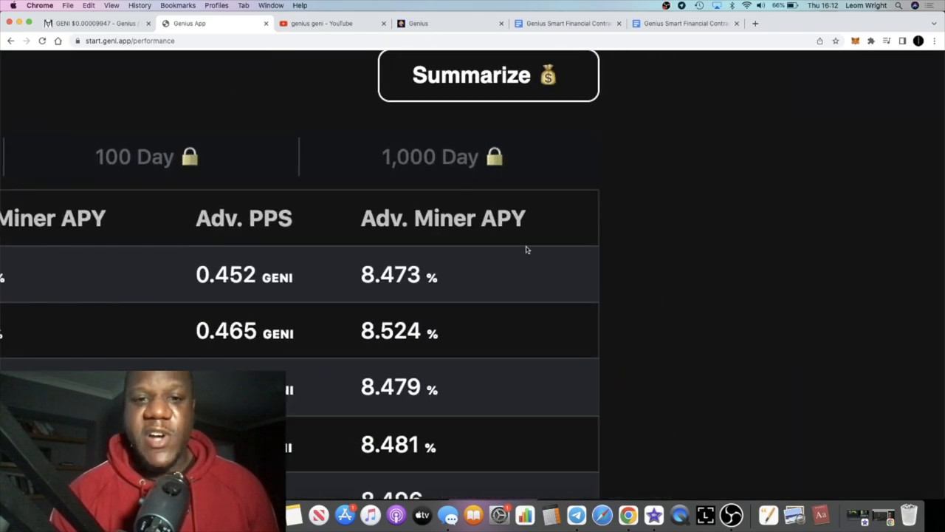
mouse_move(464, 293)
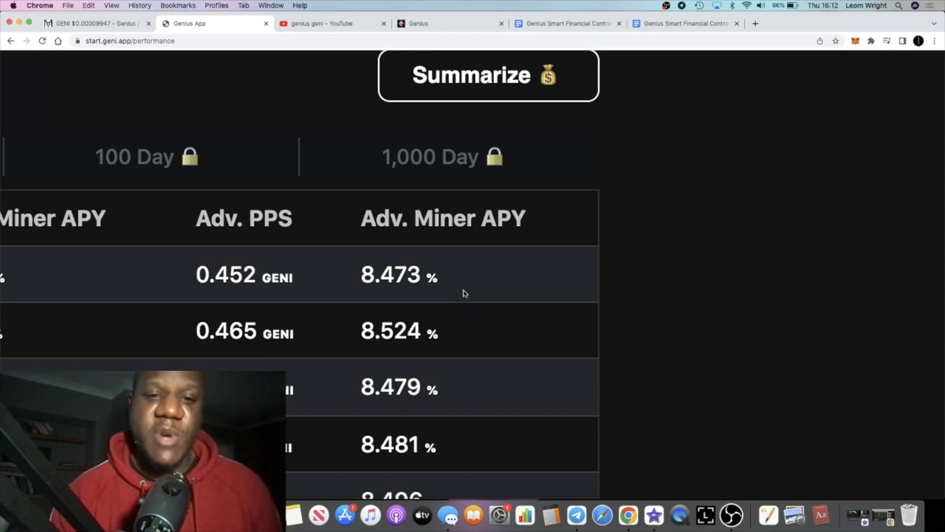
scroll("down", 3)
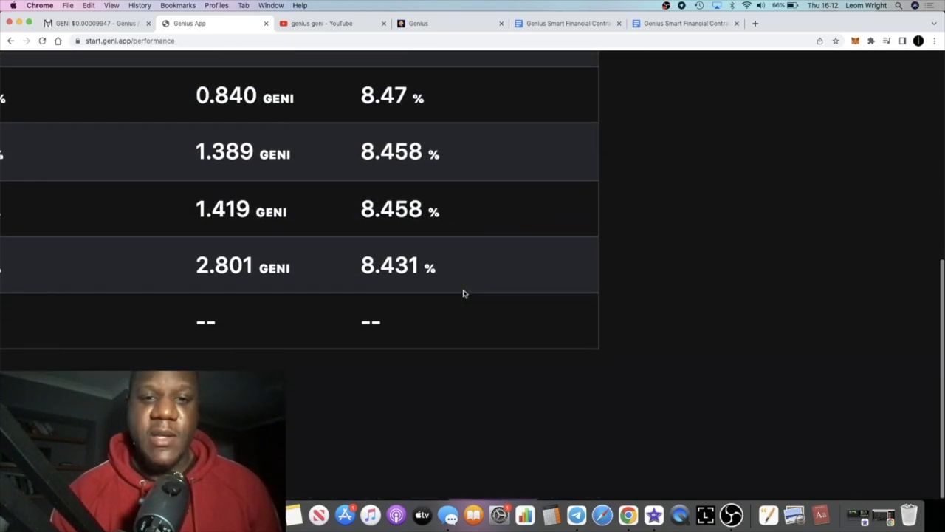
scroll("up", 3)
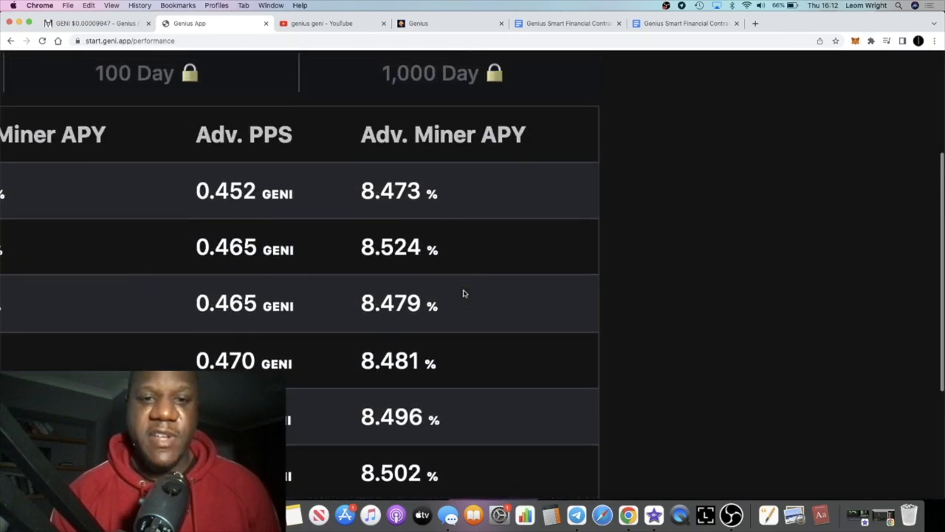
scroll("up", 3)
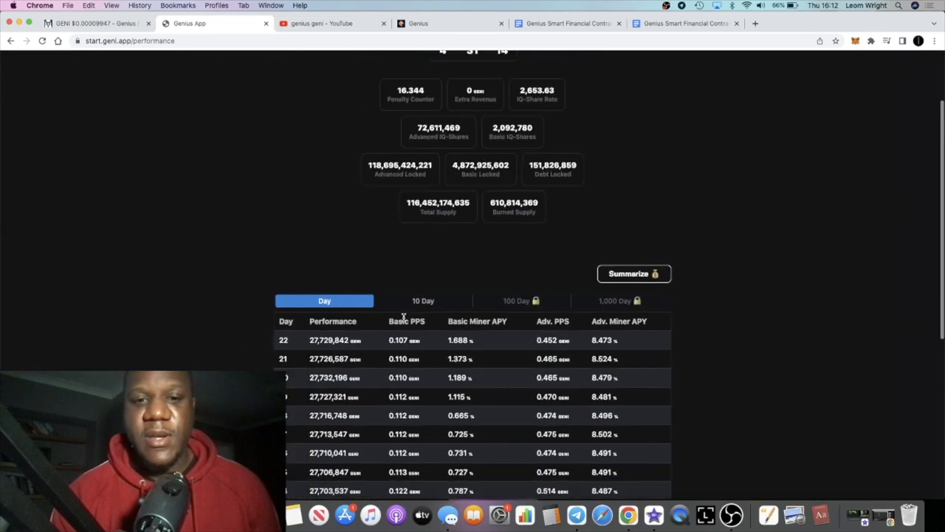
scroll("down", 3)
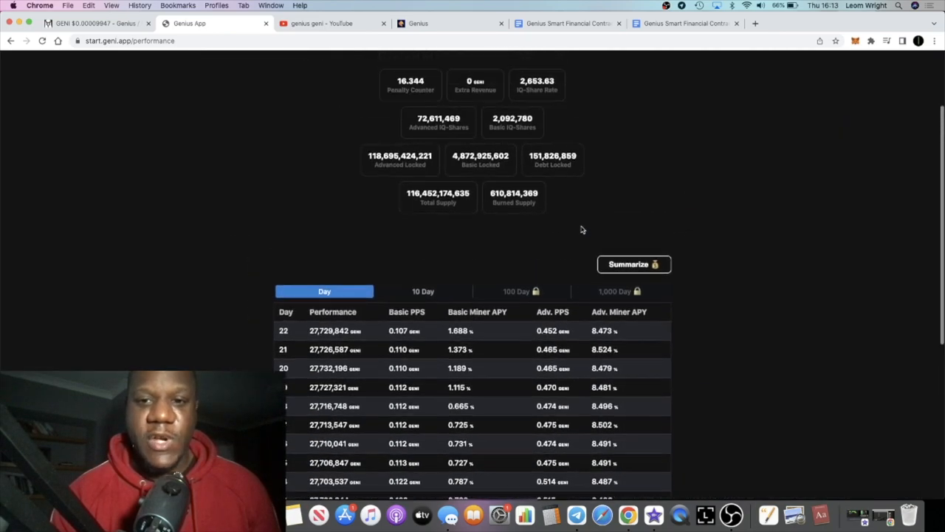
scroll("up", 3)
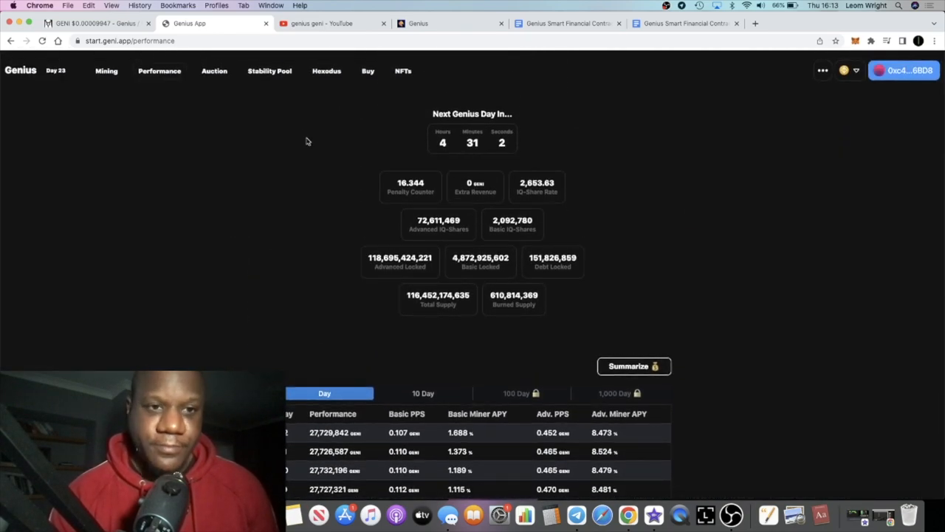
mouse_move(382, 112)
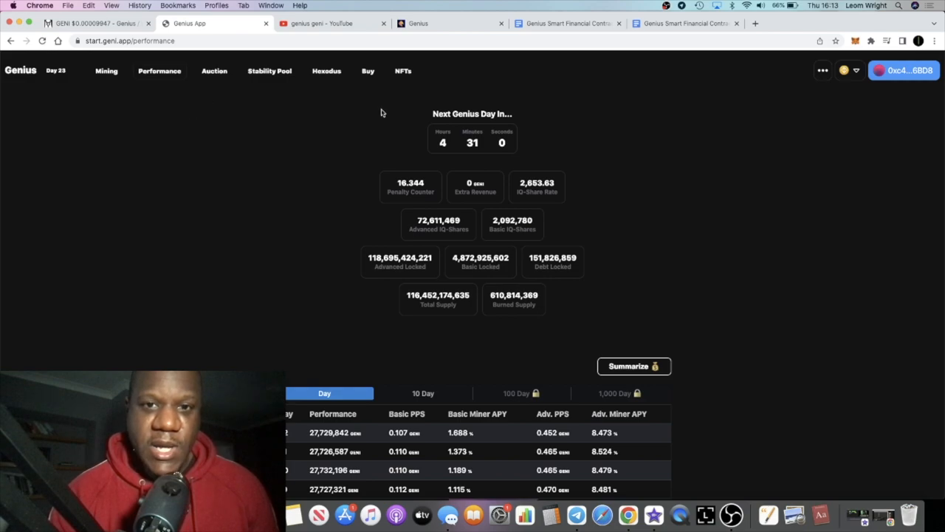
mouse_move(473, 200)
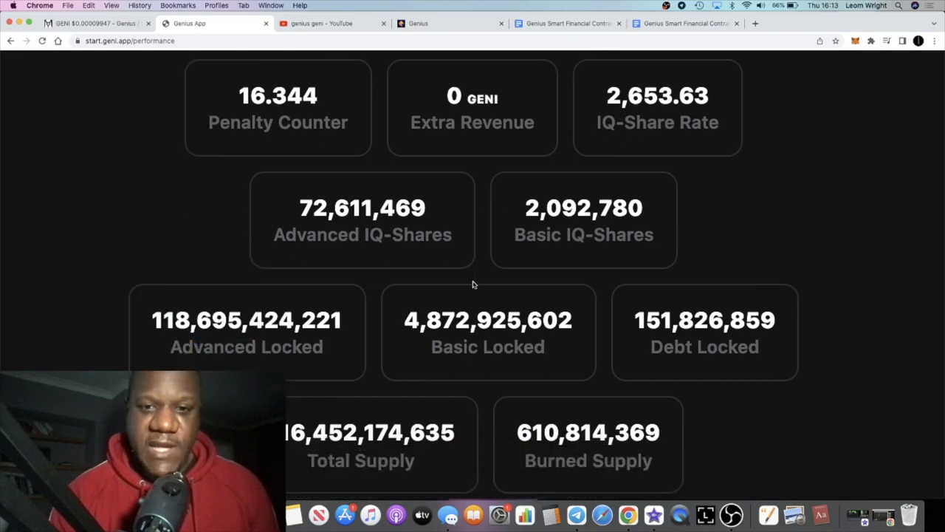
Check the supply stats, then show the Mining overview with 13,478,241 GENI
scroll("down", 3)
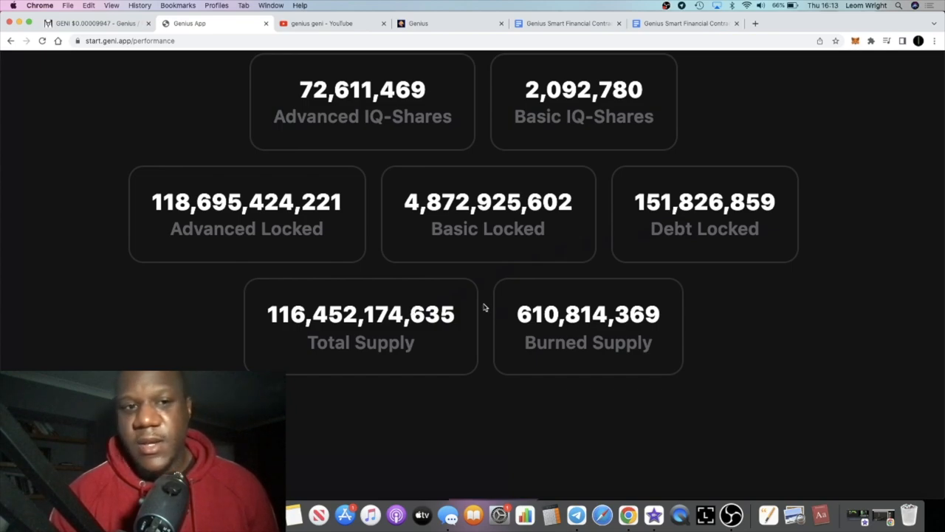
scroll("up", 3)
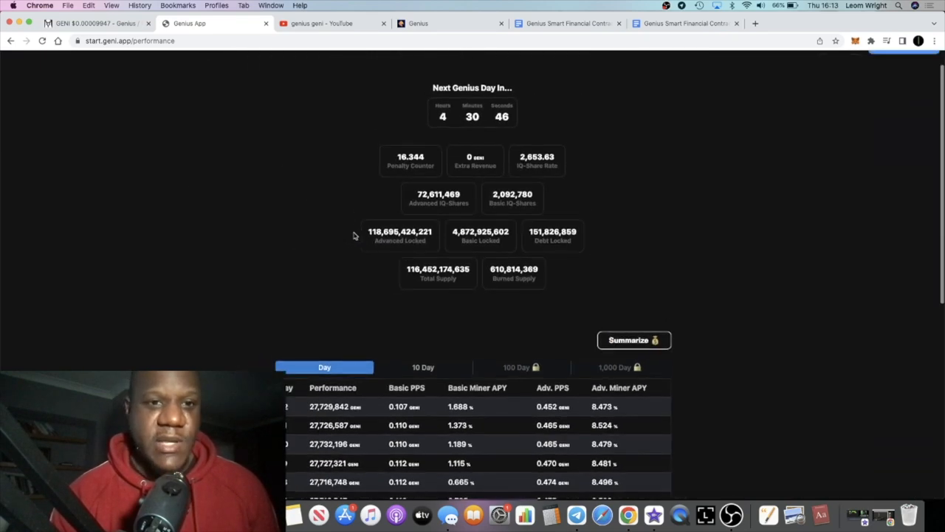
left_click(106, 70)
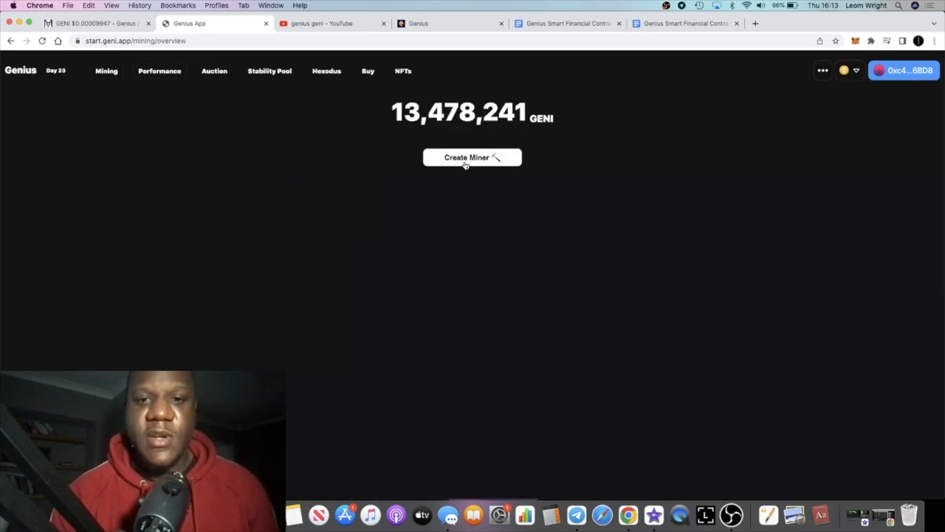
Start a new miner, compare BNB and GENI funding, and settle on GENI
left_click(472, 158)
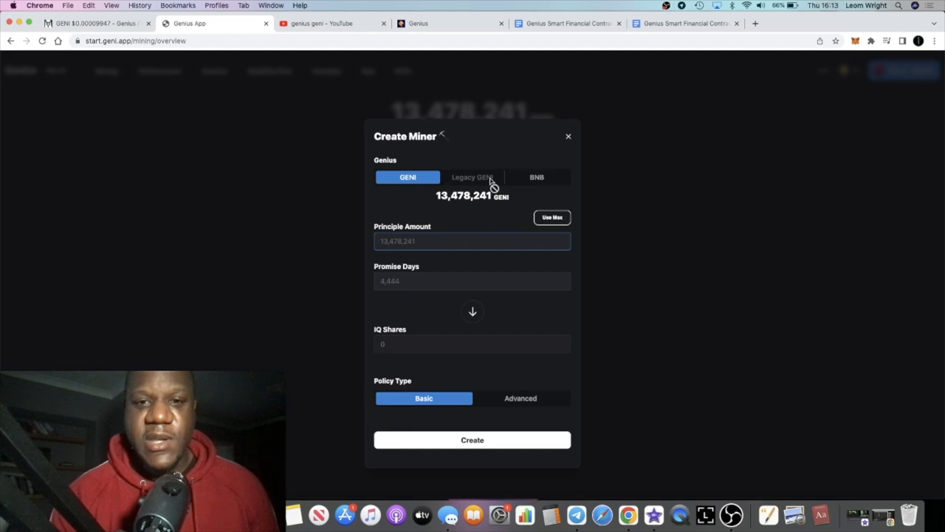
mouse_move(512, 404)
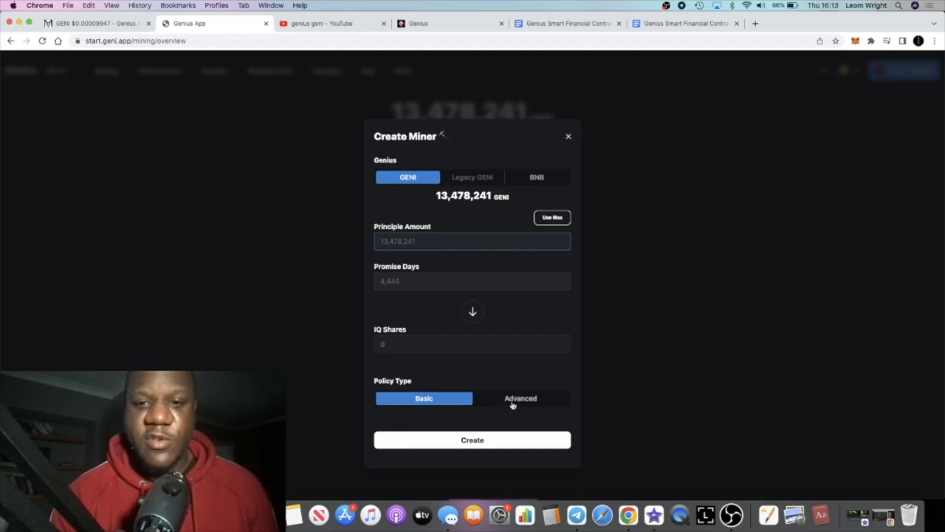
left_click(536, 176)
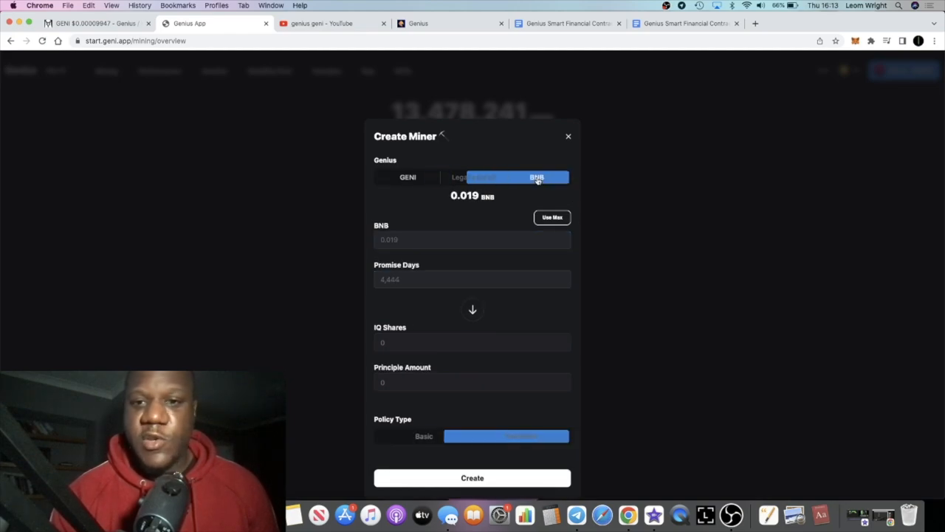
left_click(407, 176)
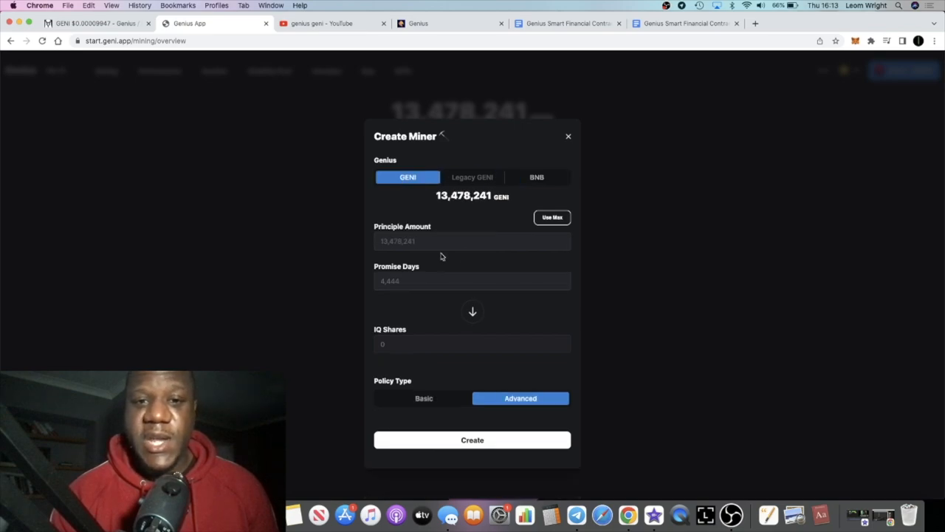
left_click(536, 176)
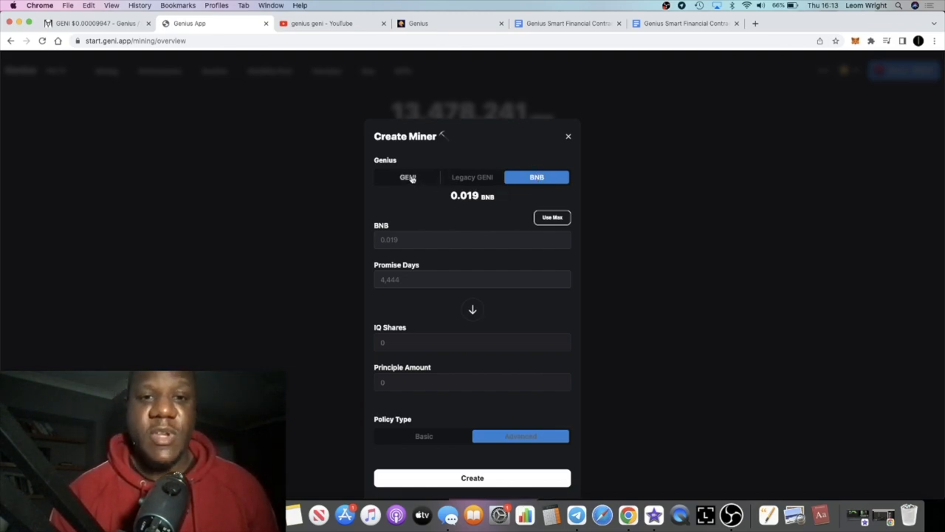
left_click(407, 177)
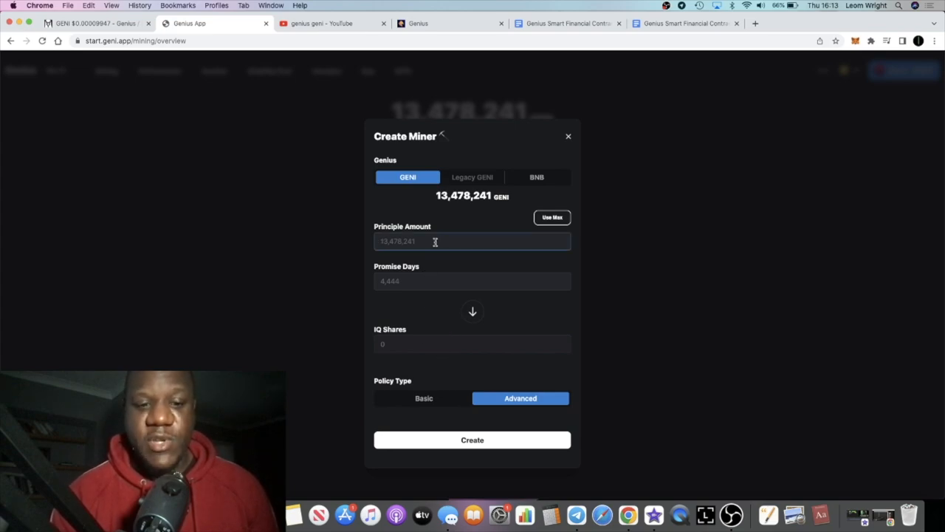
Enter 1,000,000 GENI principal and 4,444 promise days, yielding 537,609,240.415 IQ shares
type("10")
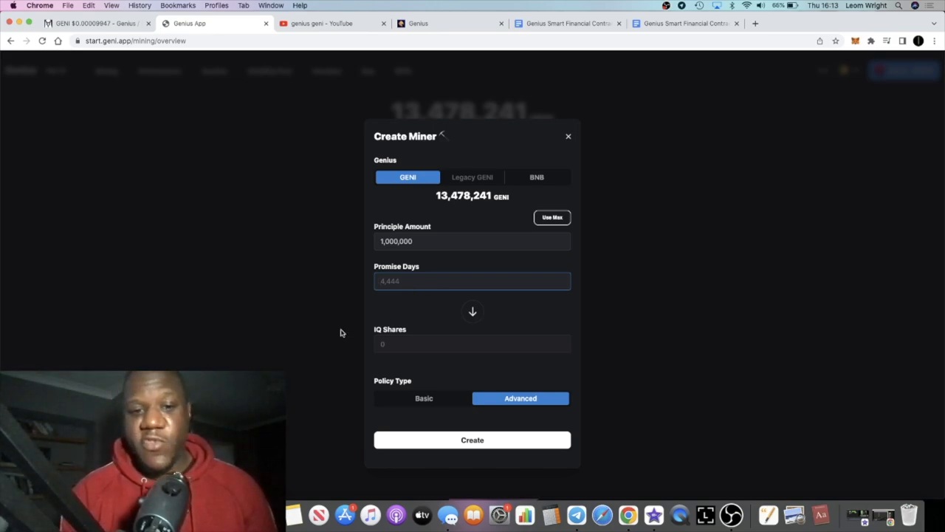
mouse_move(465, 296)
type("5")
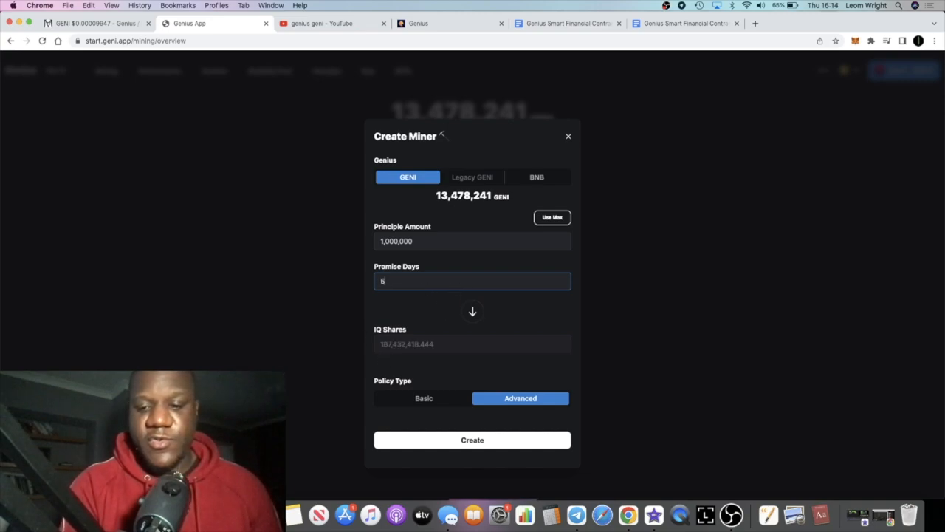
type("4444")
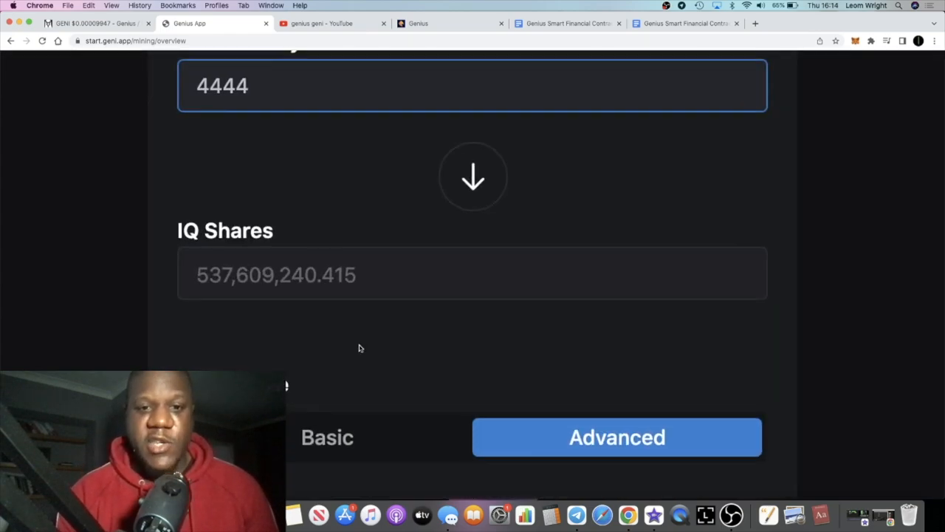
mouse_move(337, 266)
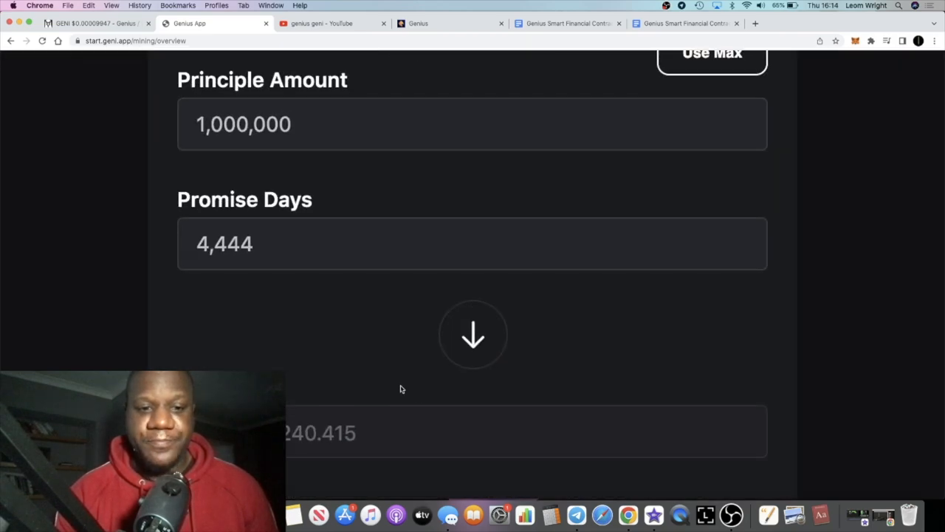
scroll("down", 3)
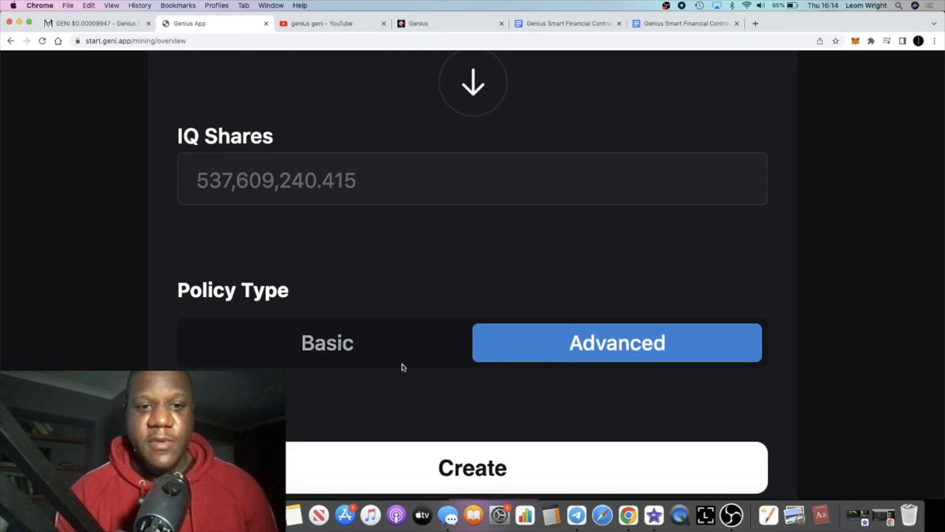
Toggle the Basic and Advanced policy types, dismiss the miner form, and open Stability Pool
left_click(472, 467)
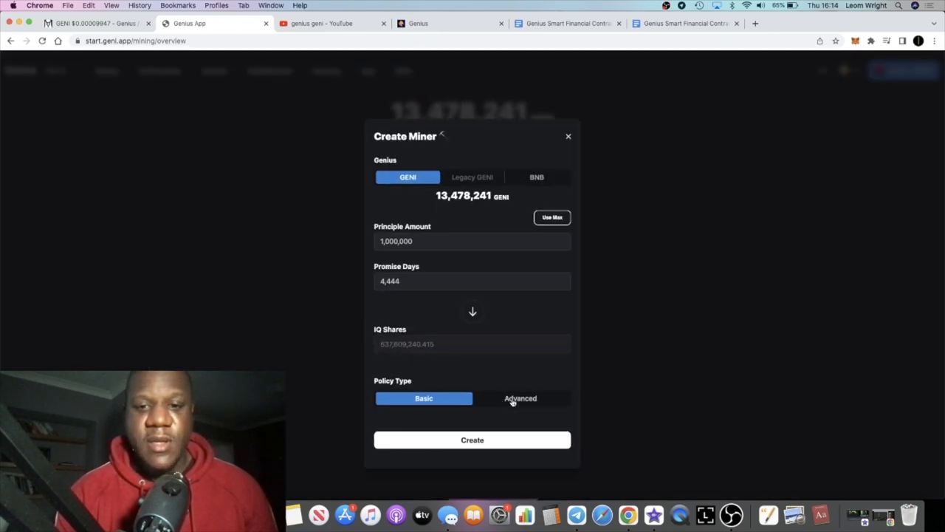
left_click(520, 398)
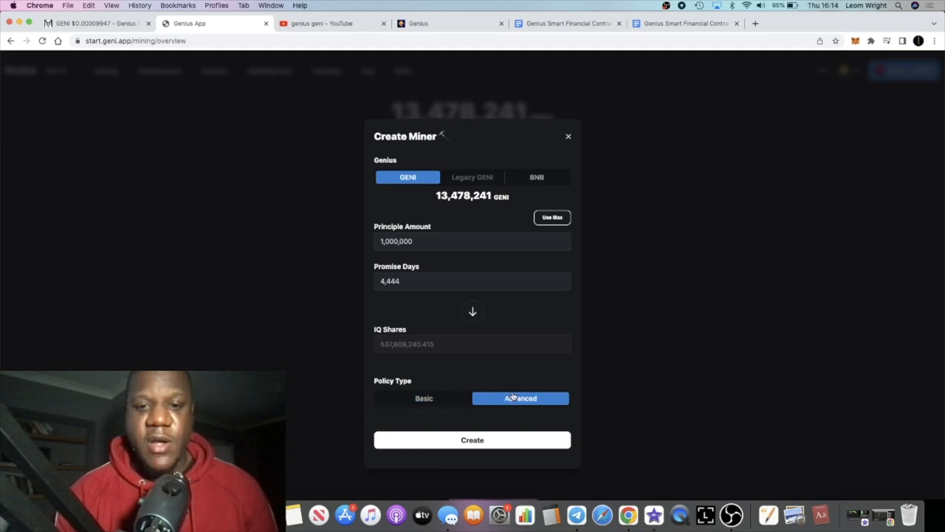
left_click(423, 398)
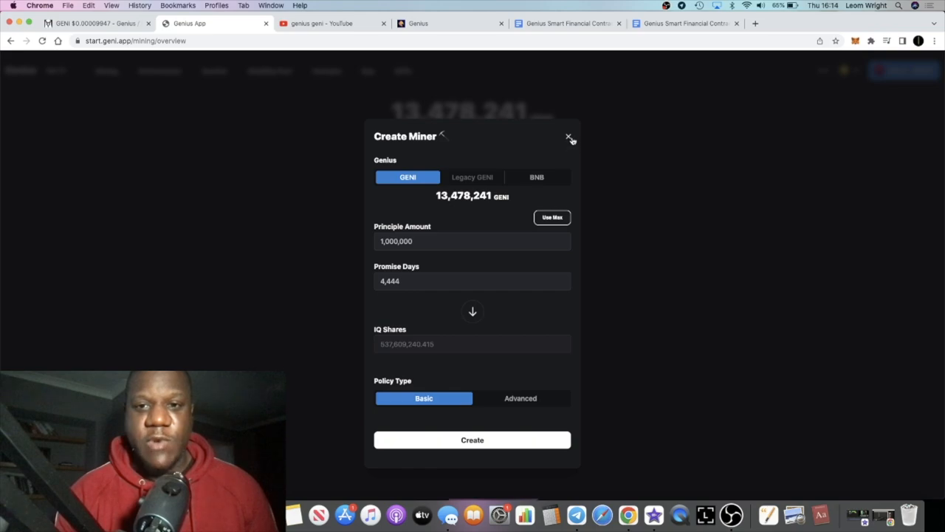
left_click(569, 138)
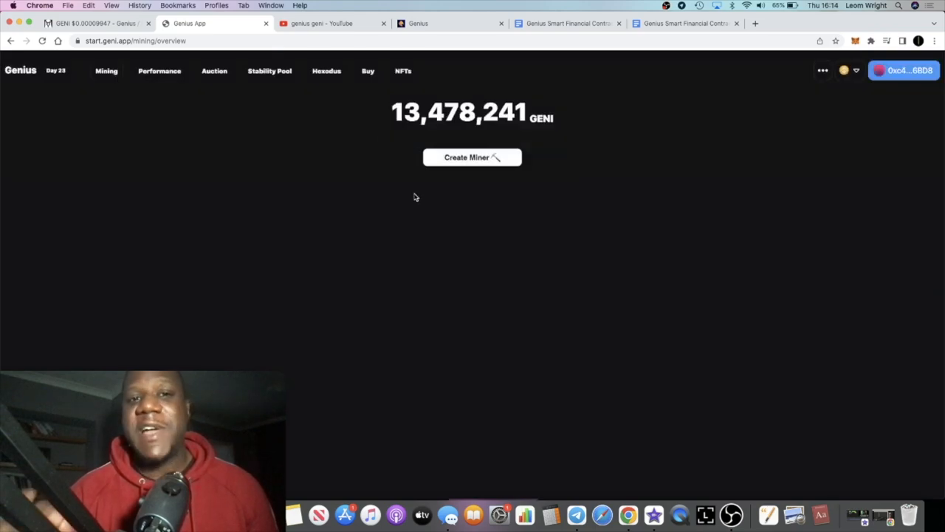
left_click(471, 157)
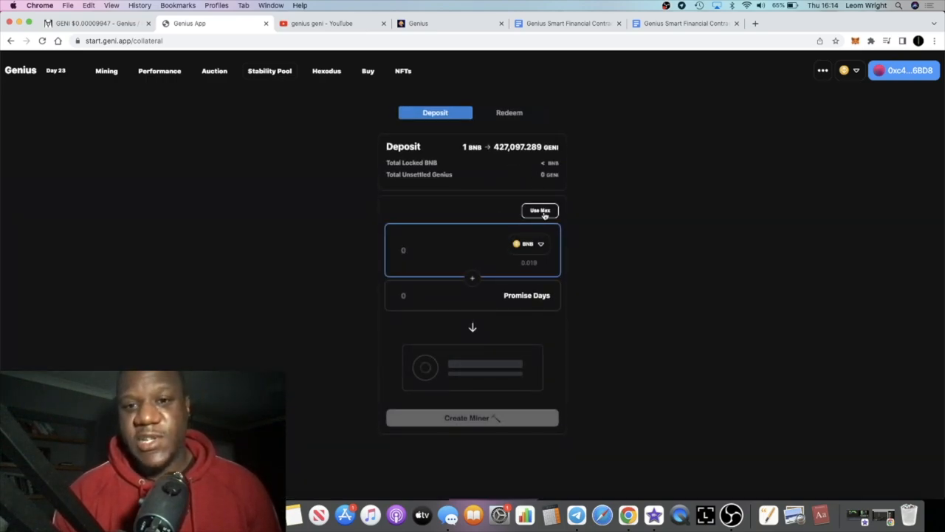
Check the deposit token list and Redeem side, then dismiss the Hexodus disabled notice
left_click(528, 243)
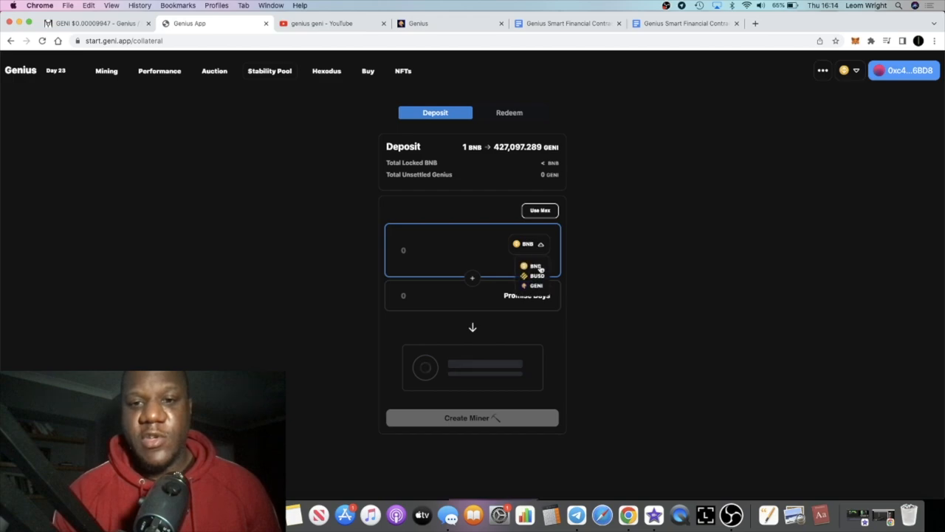
mouse_move(569, 264)
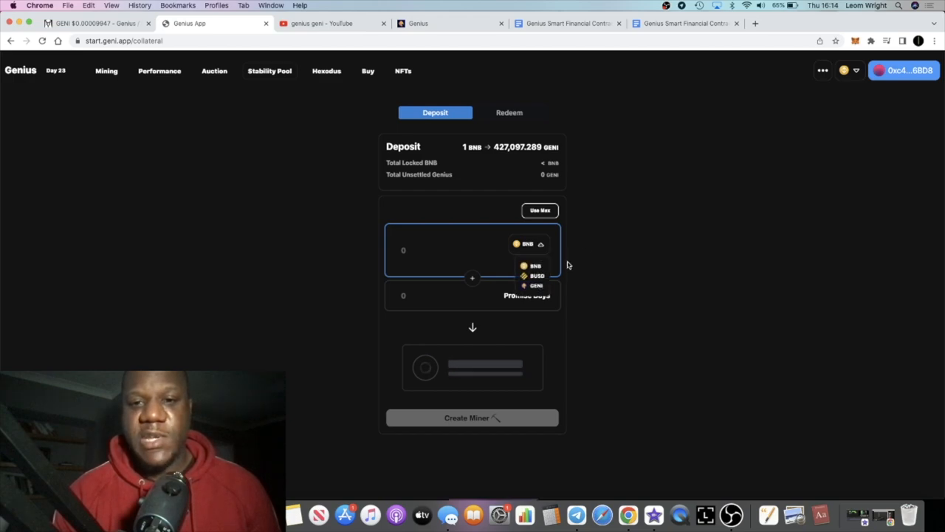
left_click(534, 266)
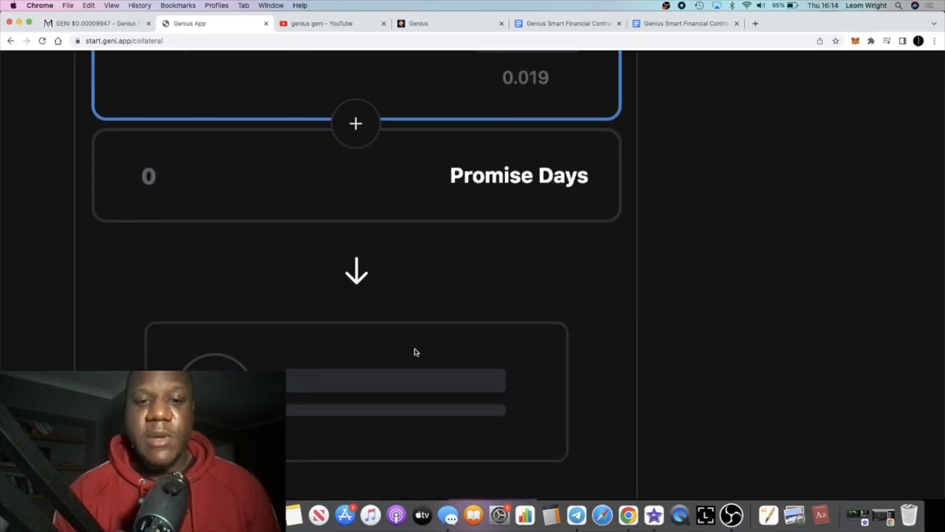
scroll("up", 3)
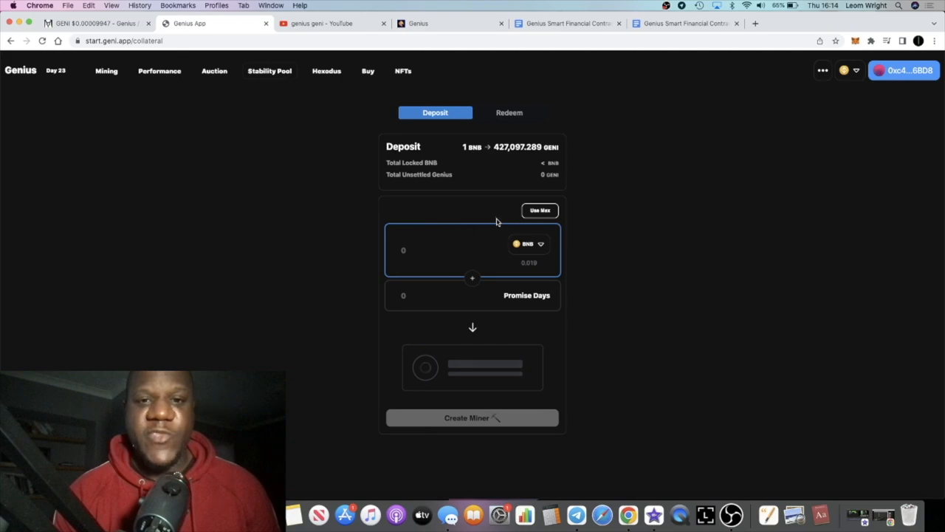
mouse_move(413, 320)
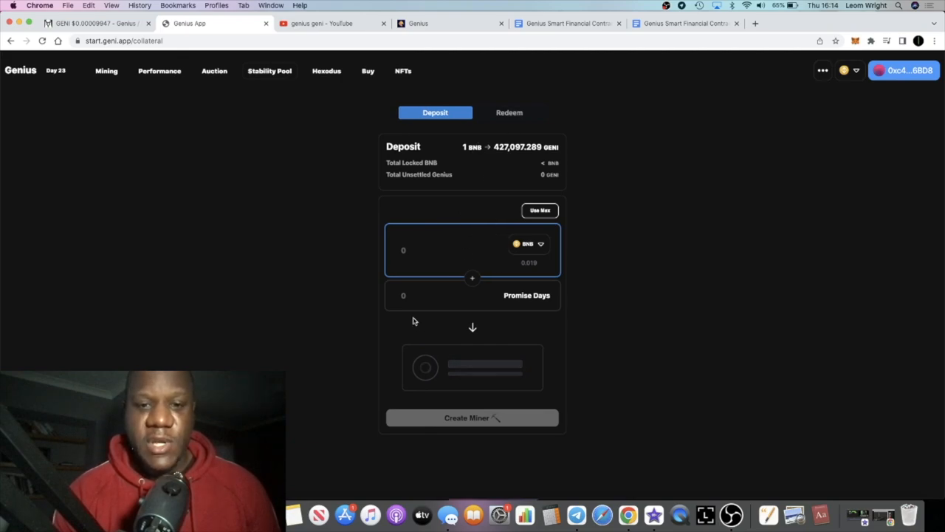
left_click(509, 113)
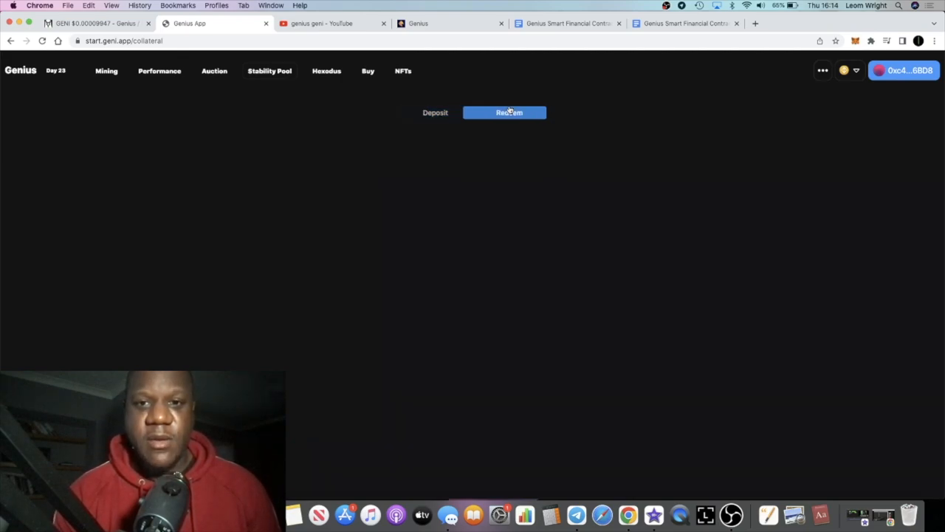
left_click(435, 113)
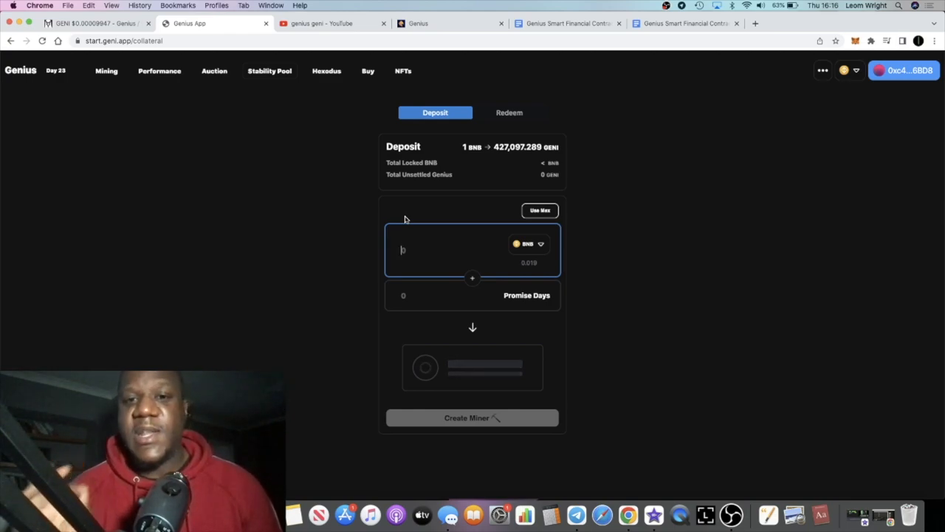
mouse_move(398, 214)
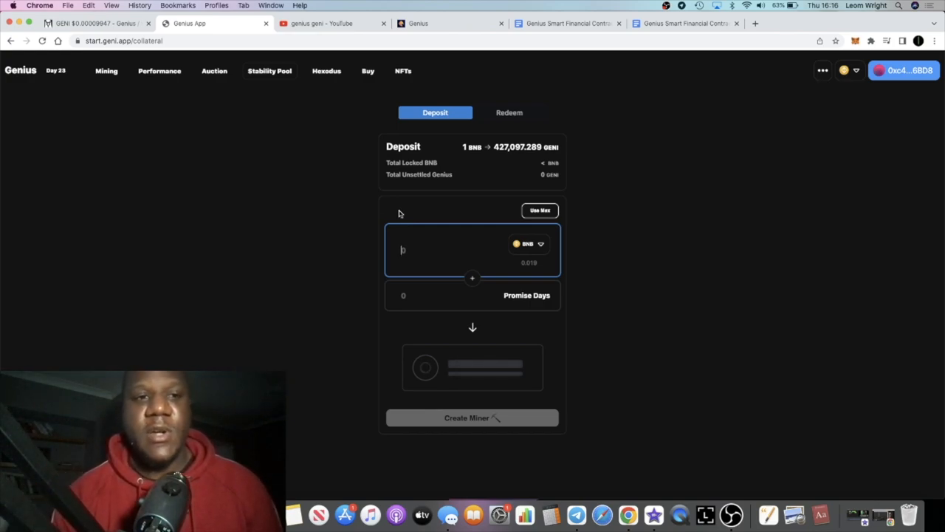
mouse_move(227, 107)
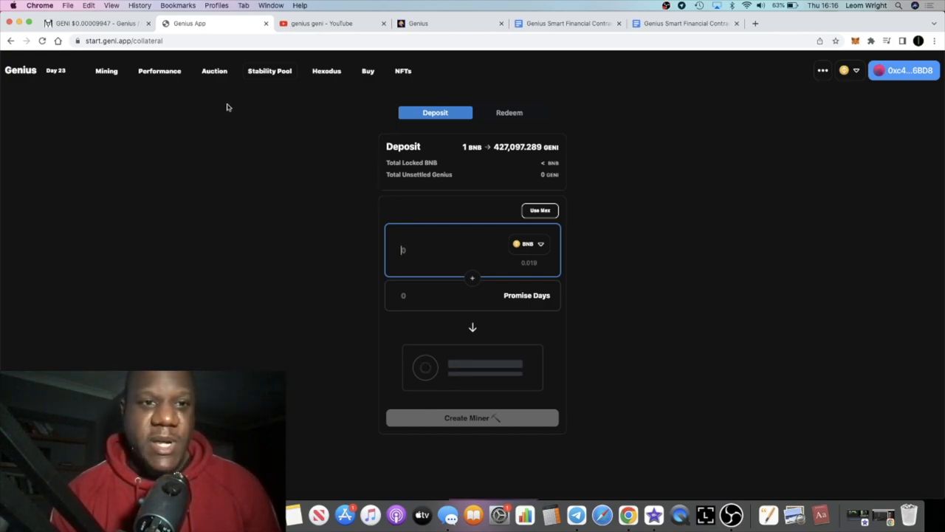
mouse_move(214, 79)
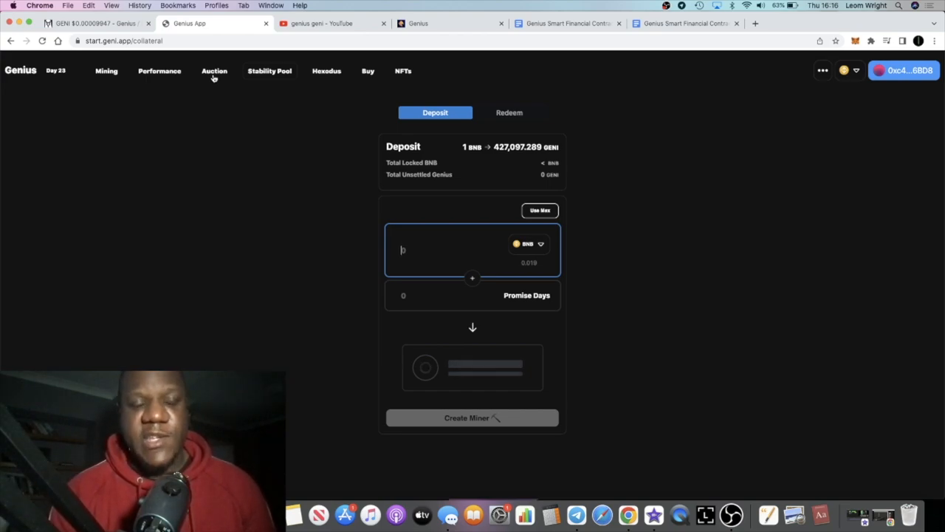
mouse_move(276, 80)
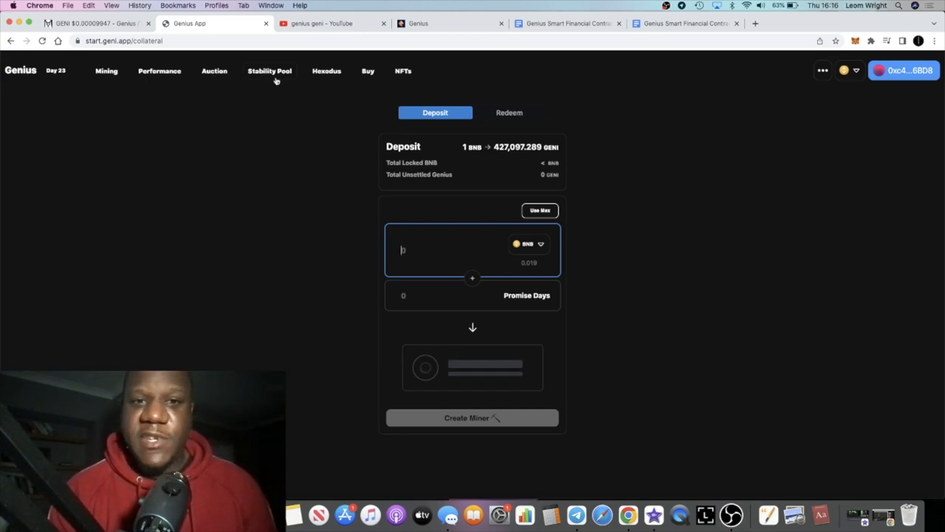
left_click(326, 71)
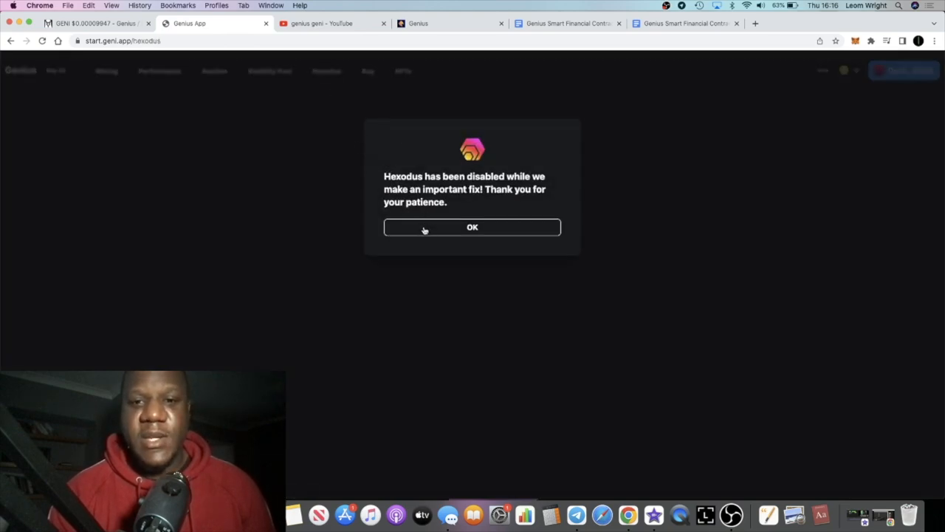
left_click(472, 226)
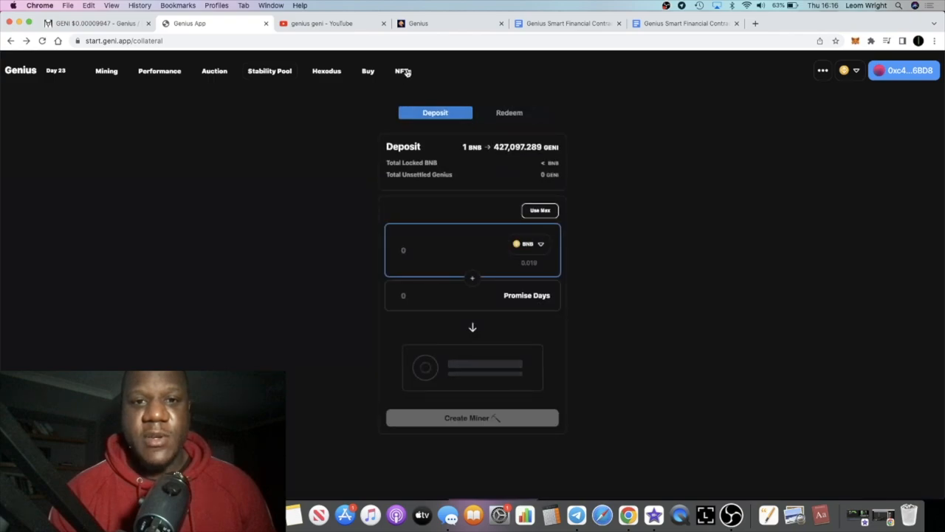
Show the NFTs page with Booster Packs and the Ultimate Pack
left_click(403, 71)
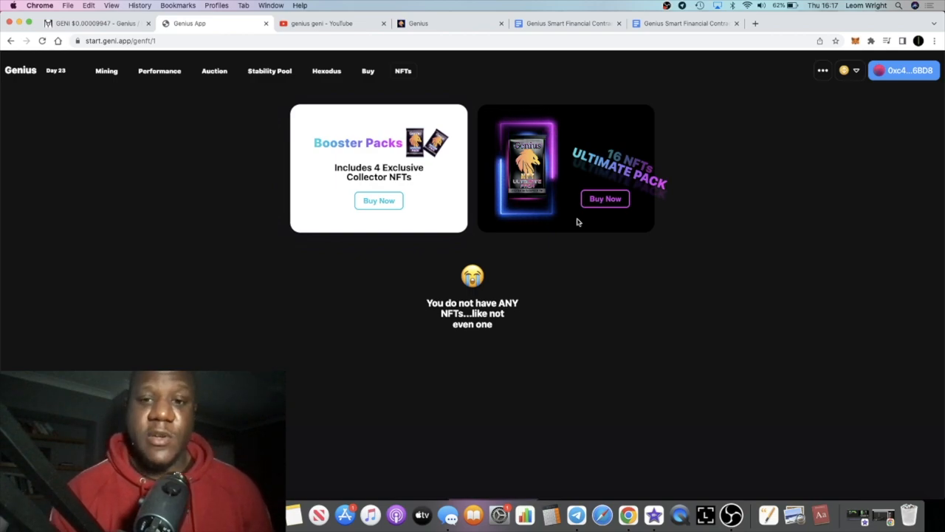
left_click(604, 198)
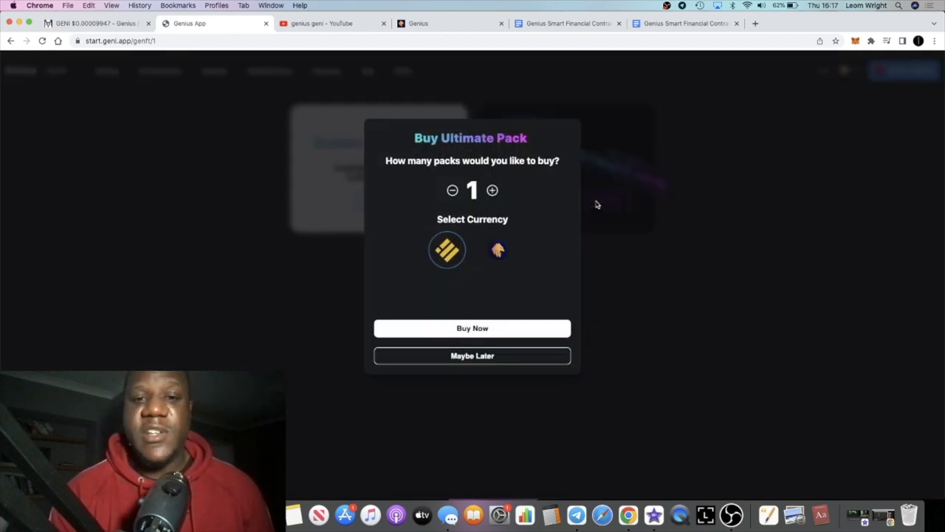
left_click(447, 250)
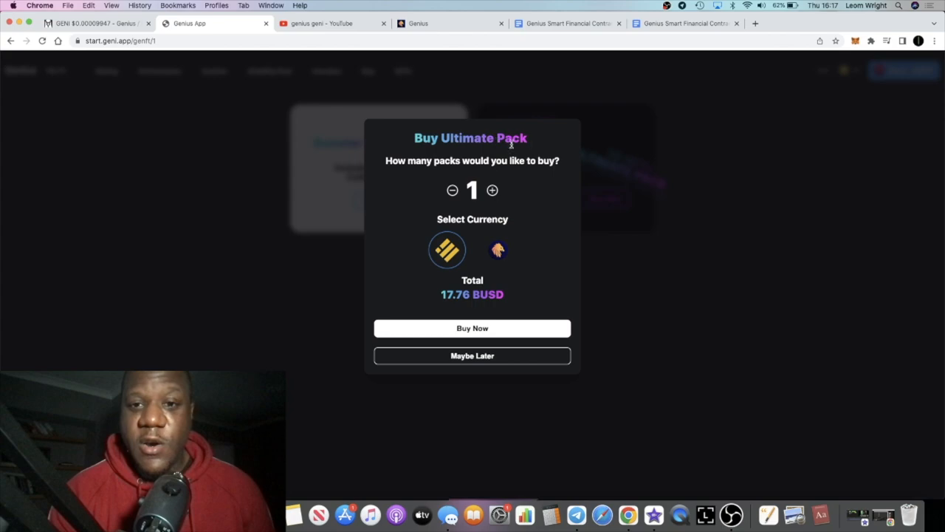
left_click(472, 355)
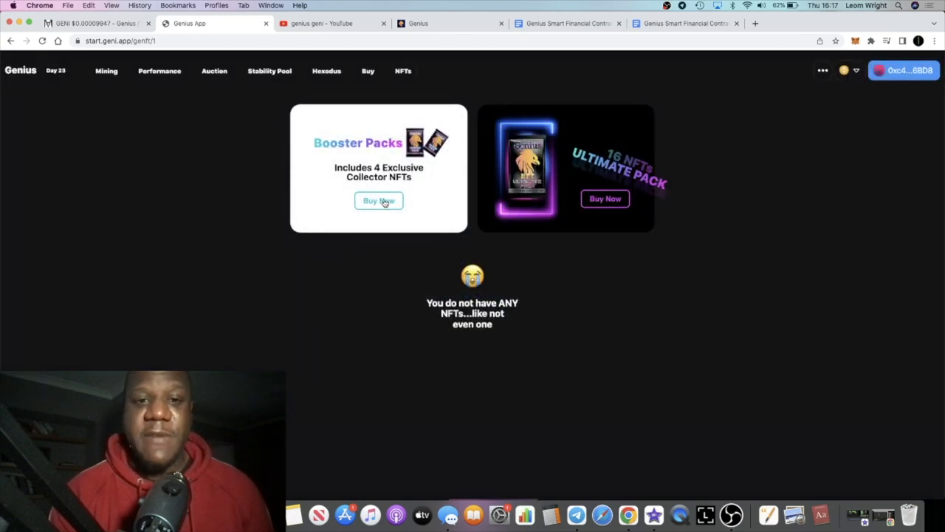
left_click(378, 200)
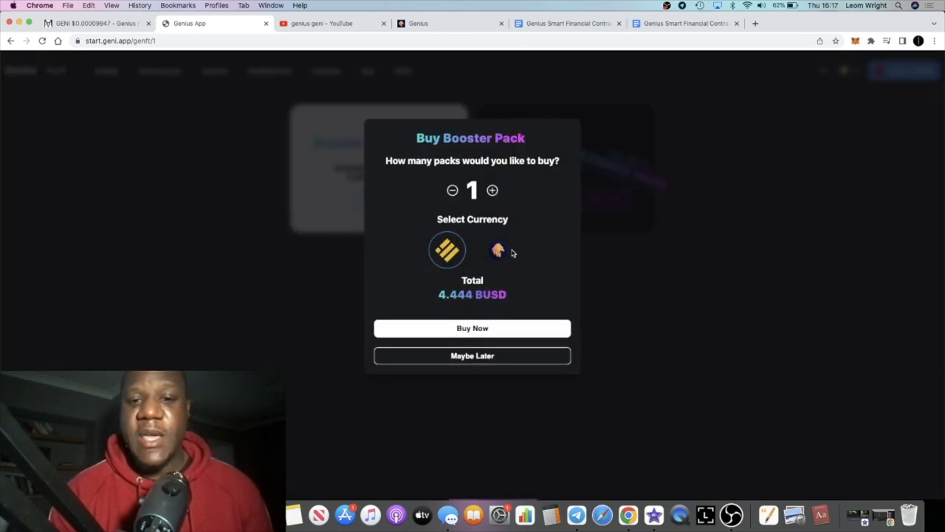
left_click(472, 355)
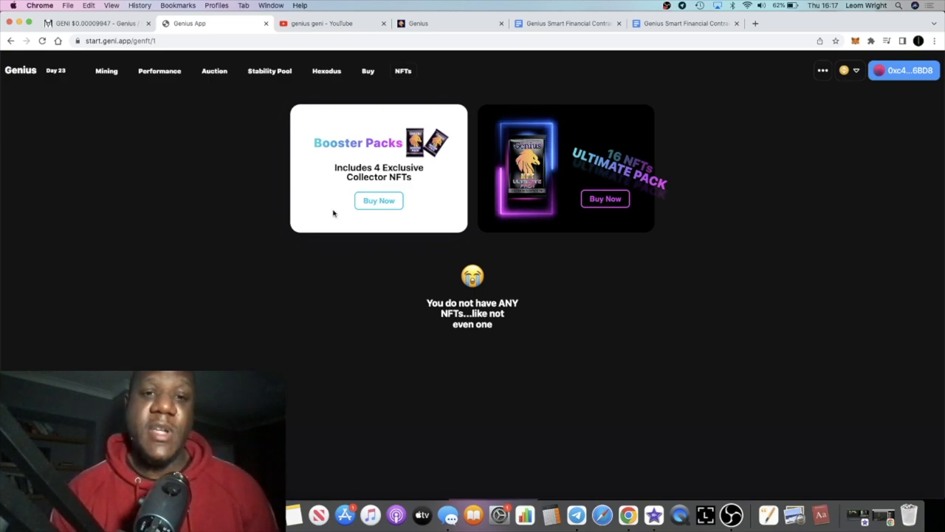
mouse_move(550, 171)
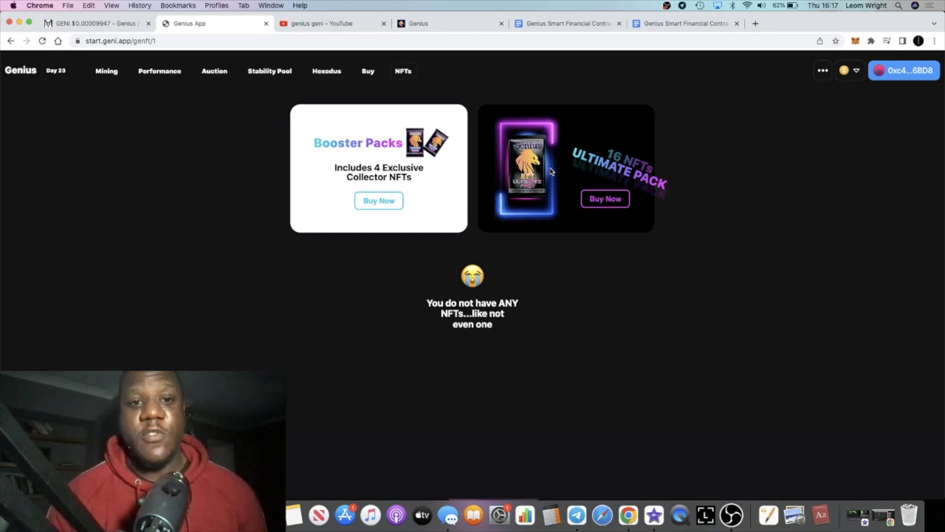
mouse_move(436, 96)
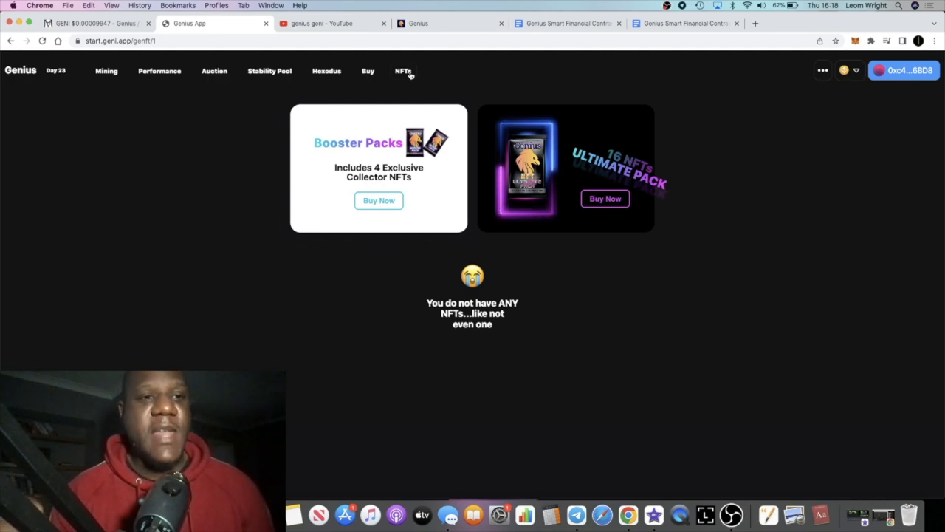
mouse_move(368, 71)
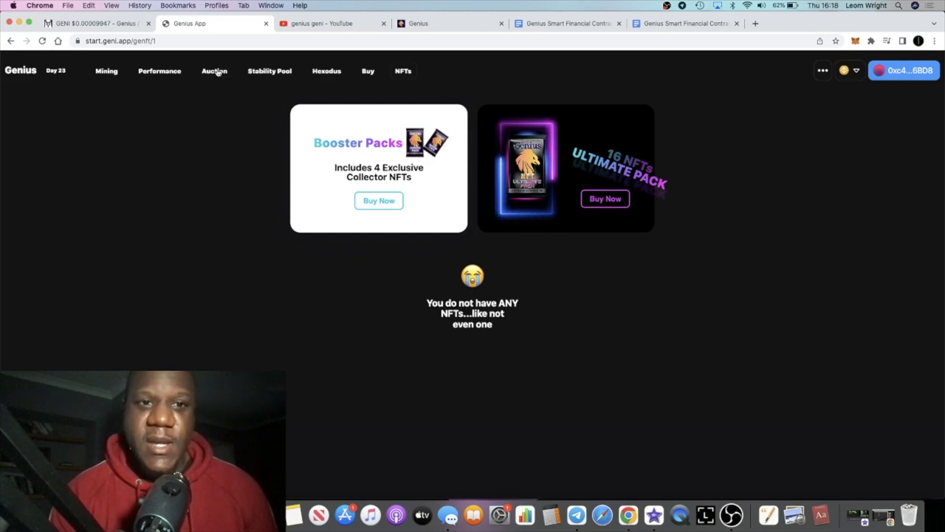
Glance at the Auctions page, then return to the 13,478,241 GENI Mining overview
left_click(215, 71)
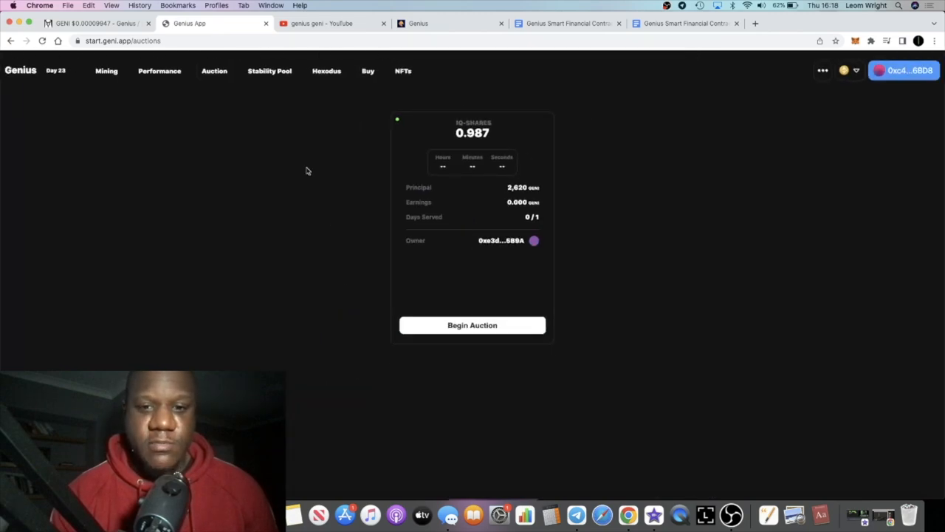
left_click(105, 71)
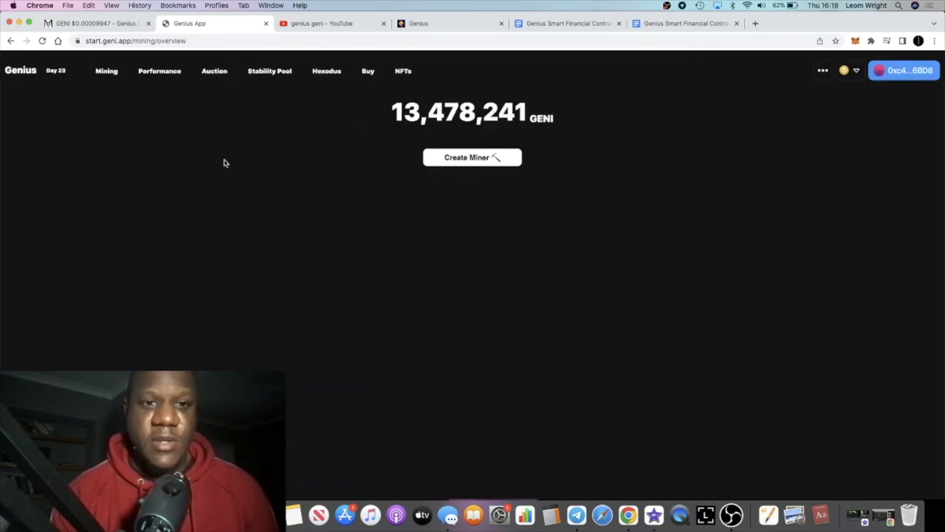
mouse_move(354, 225)
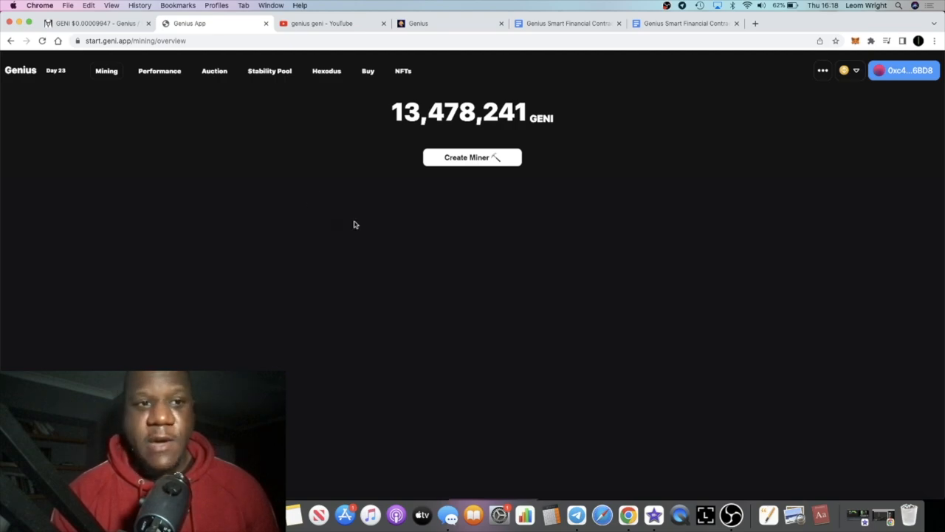
mouse_move(184, 77)
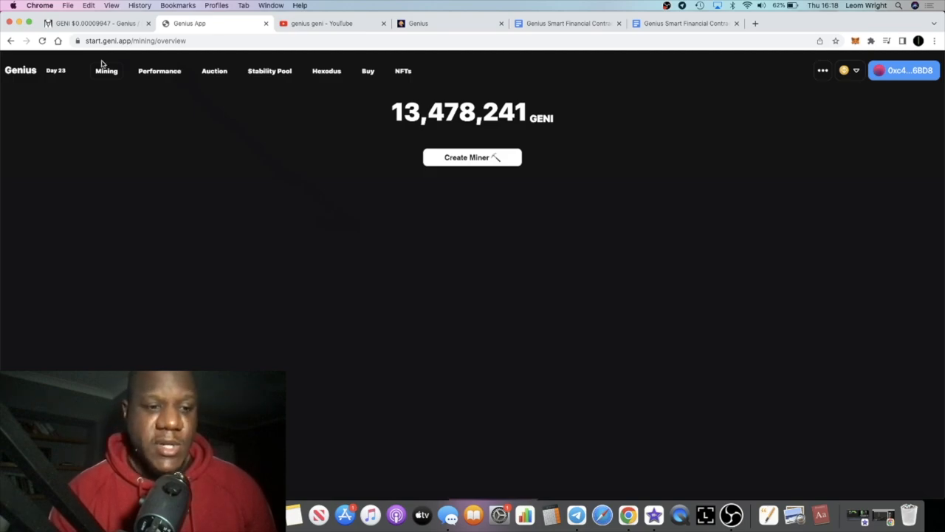
Return to the DEX Screener tab showing the GENI/BUSD PancakeSwap price chart
left_click(96, 23)
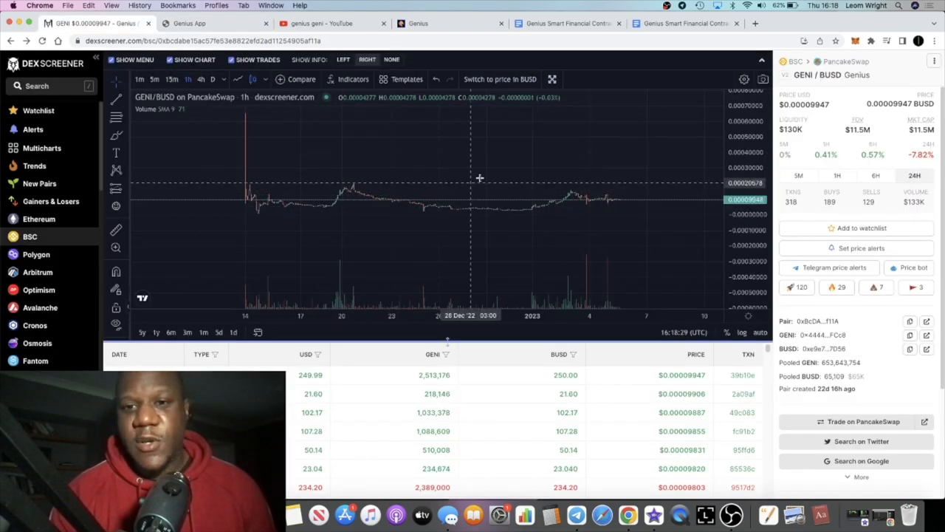
mouse_move(625, 195)
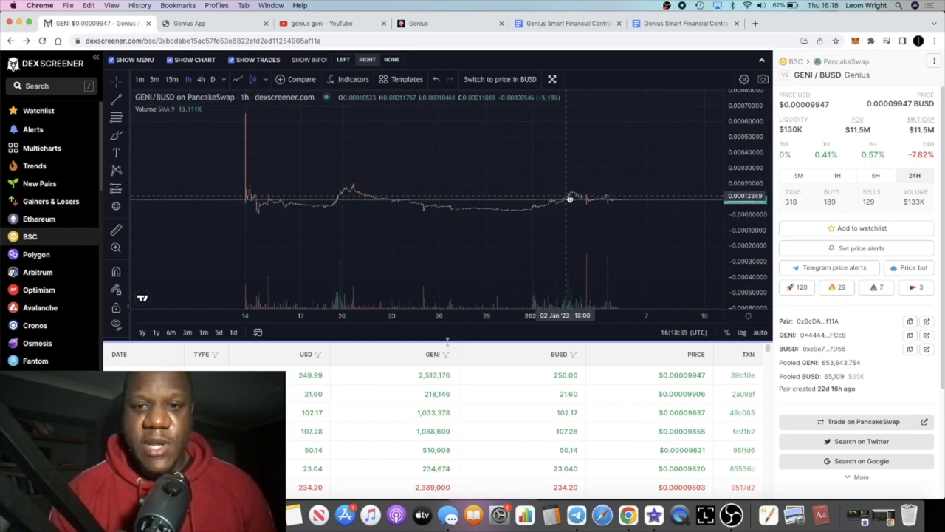
mouse_move(506, 221)
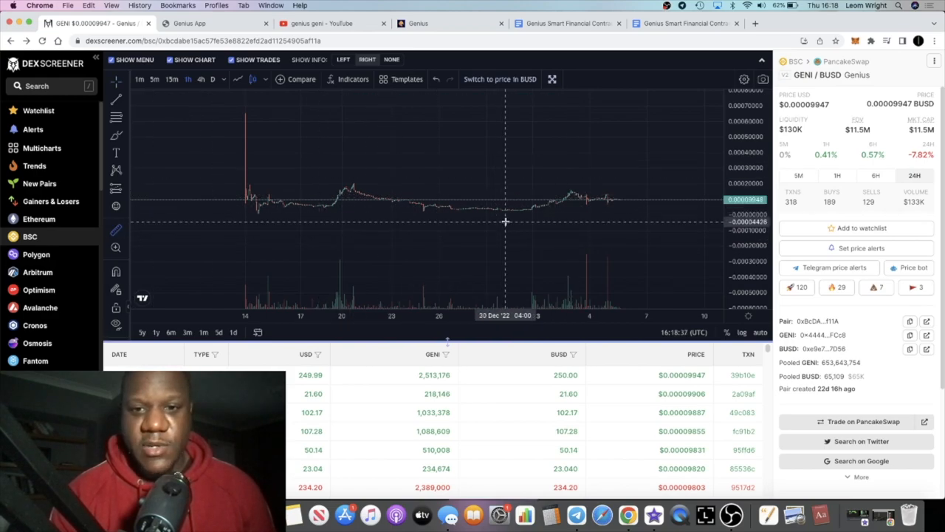
mouse_move(519, 209)
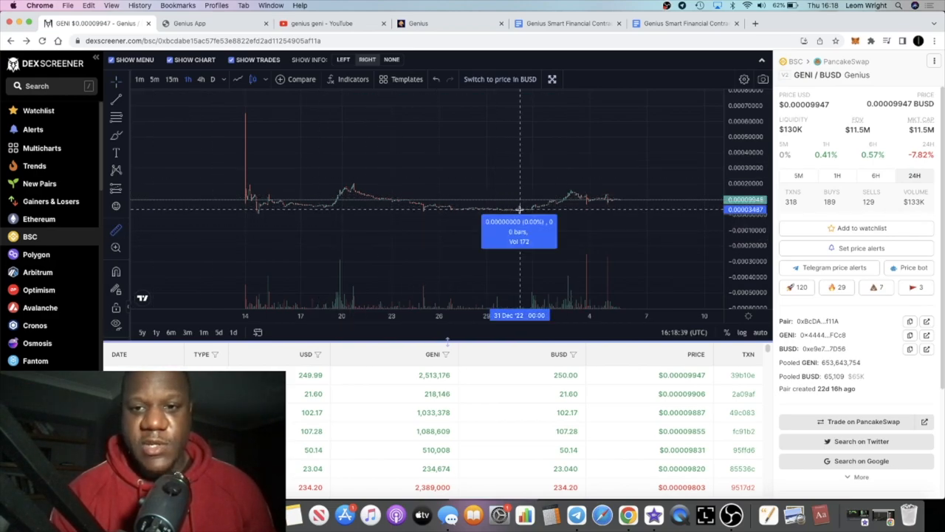
mouse_move(561, 196)
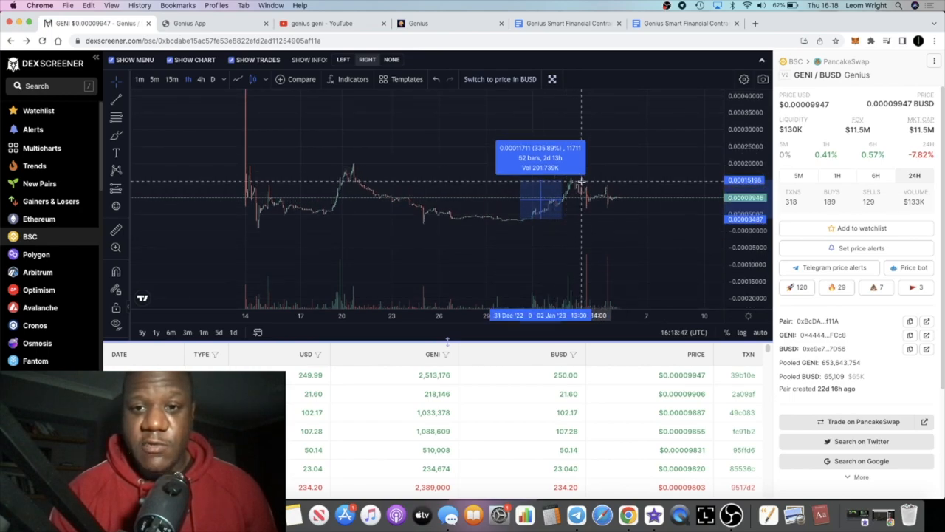
mouse_move(630, 212)
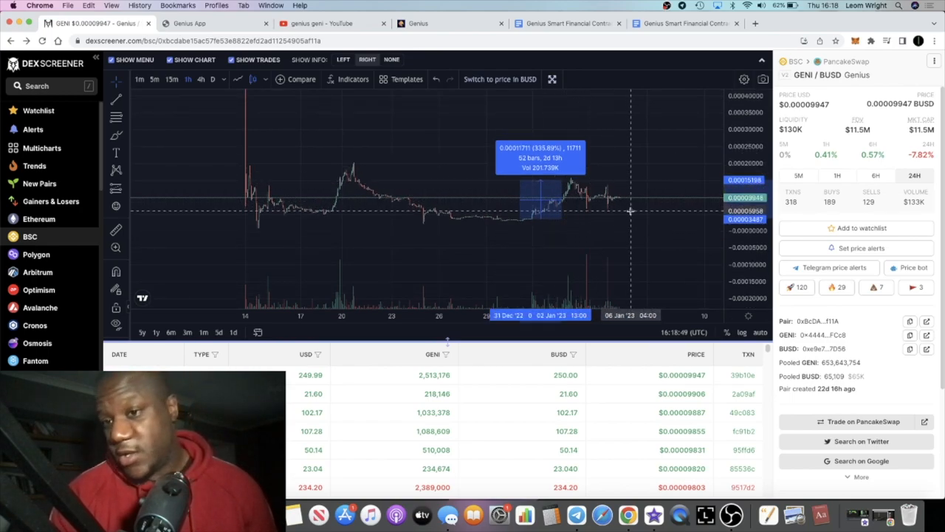
mouse_move(626, 187)
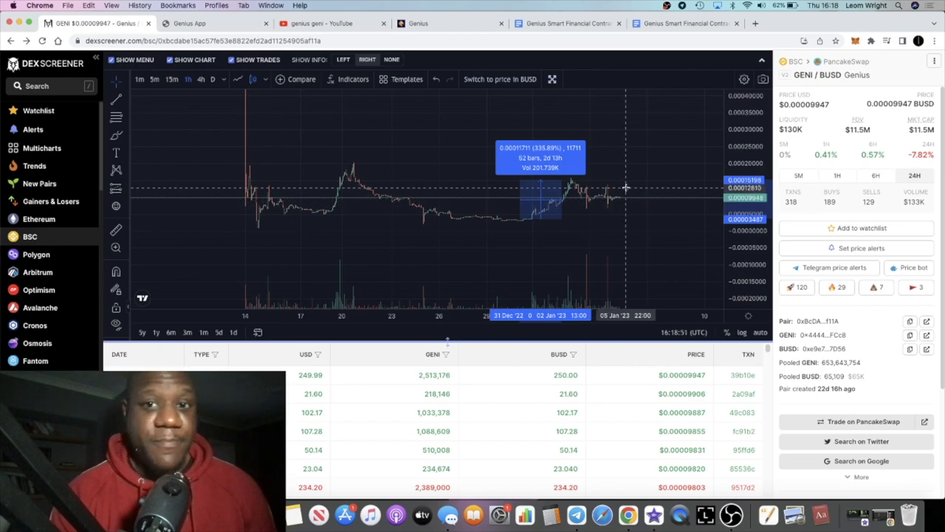
mouse_move(642, 196)
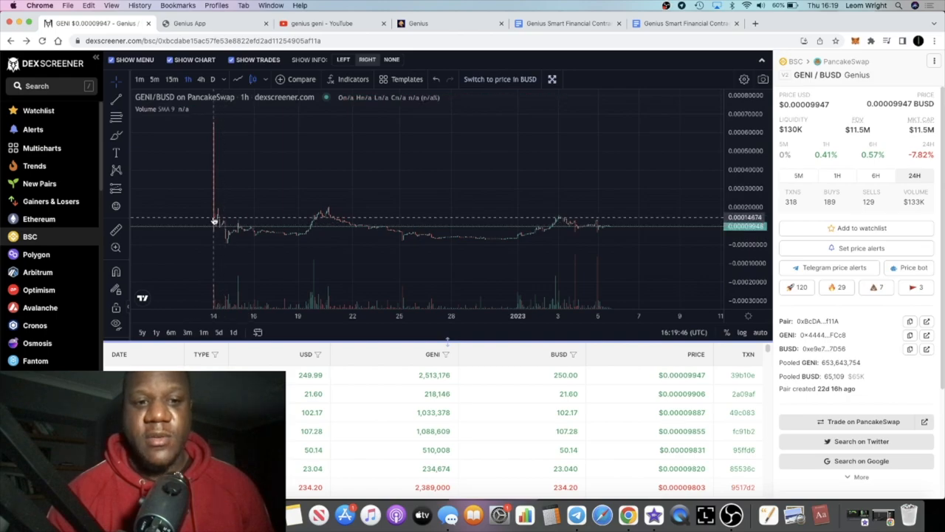
mouse_move(215, 218)
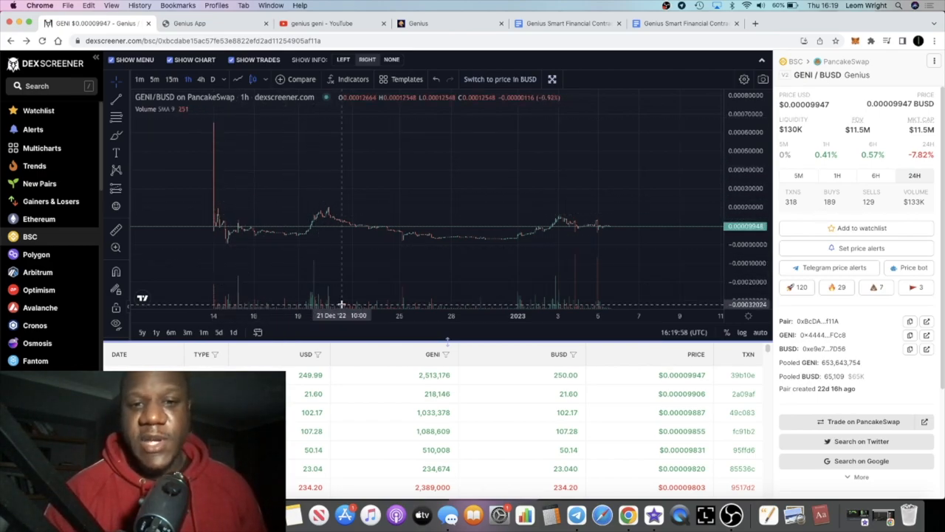
mouse_move(487, 243)
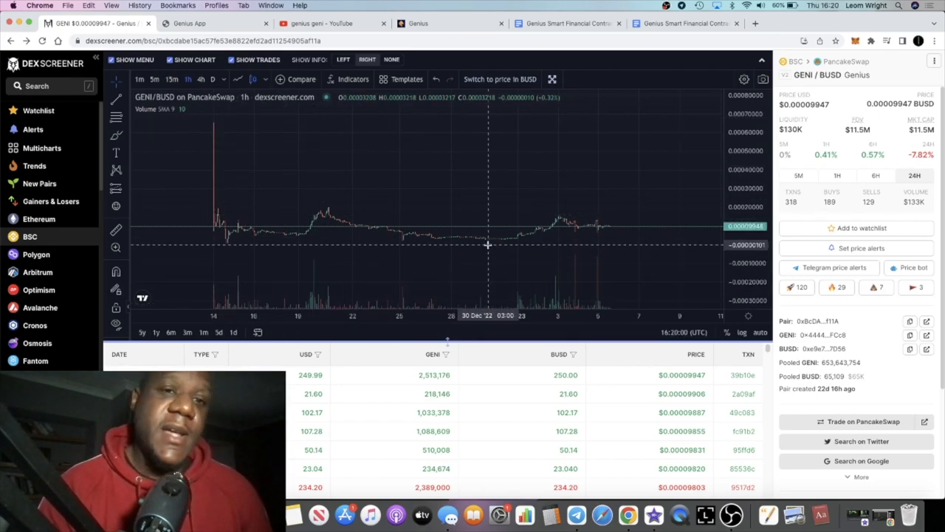